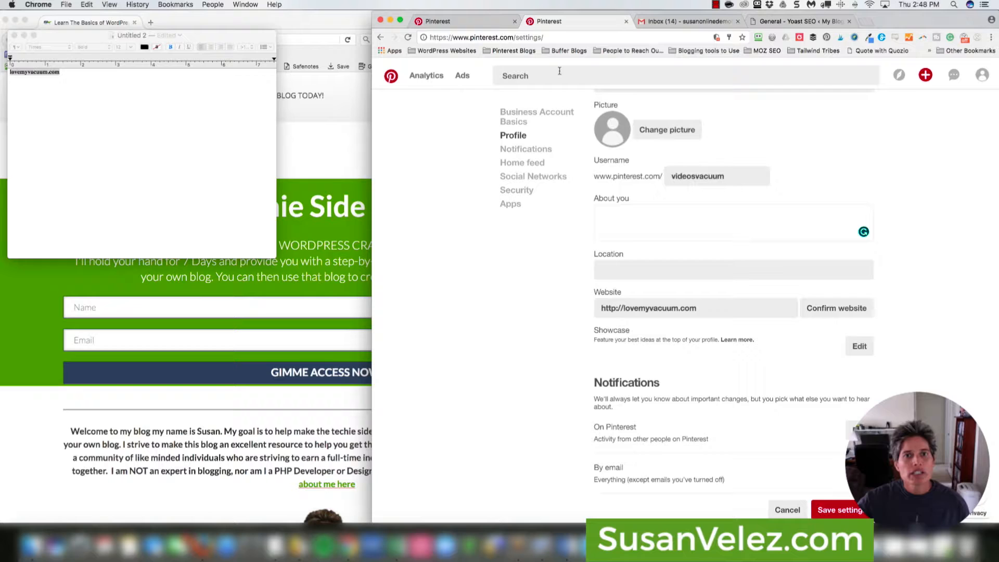
{"action": "mouse_move", "coordinate": [537, 116]}
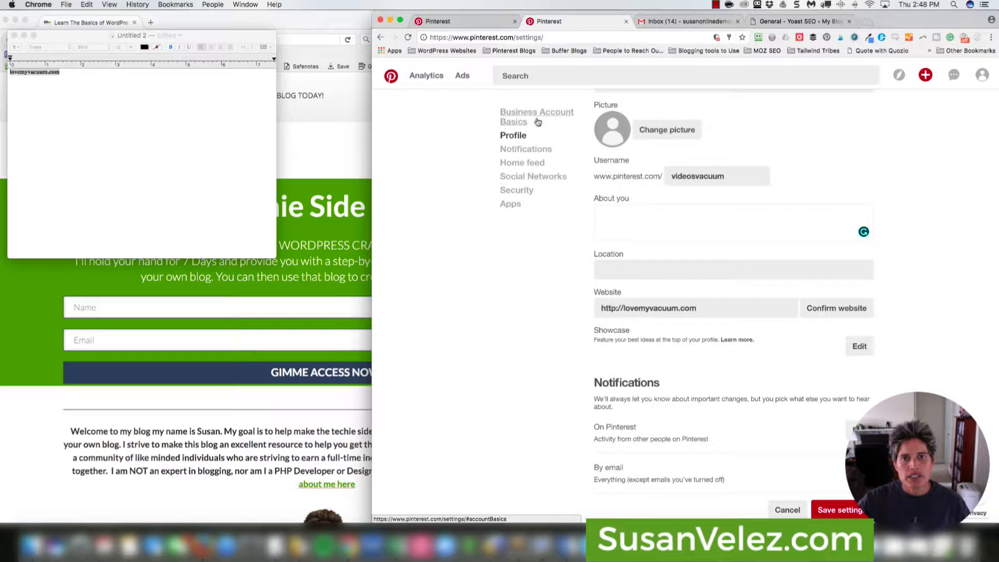
{"action": "mouse_move", "coordinate": [817, 121]}
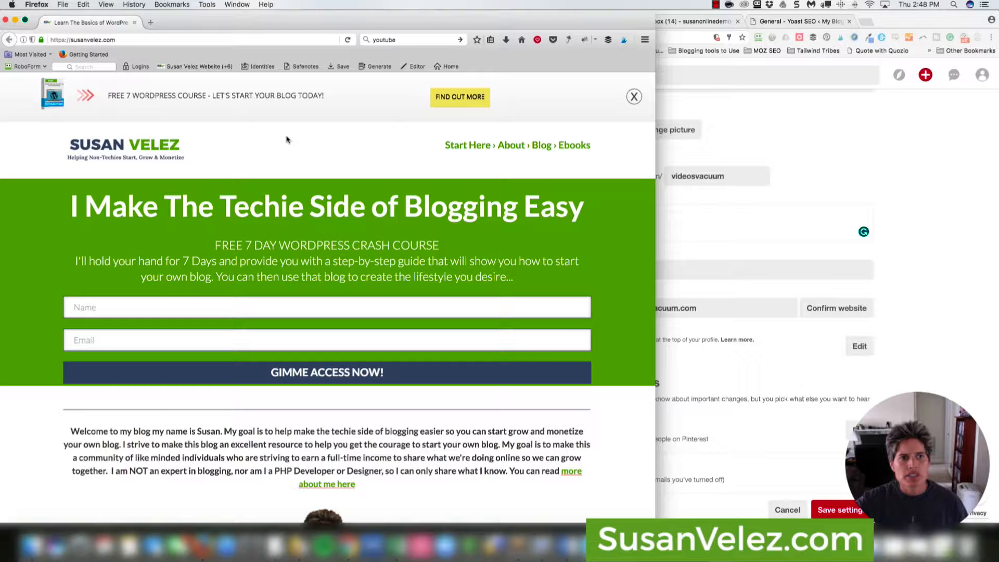
{"action": "mouse_move", "coordinate": [295, 176]}
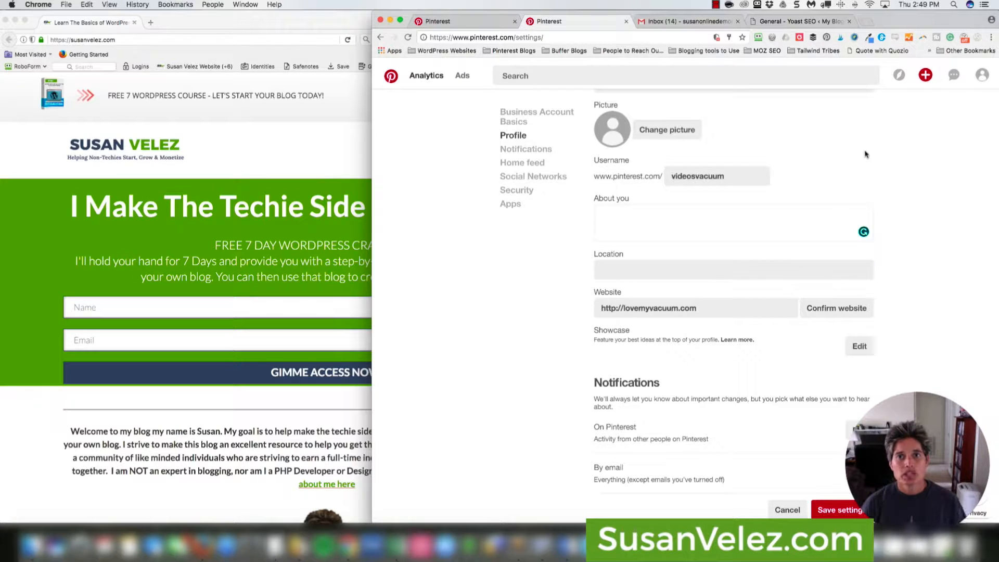
{"action": "mouse_move", "coordinate": [843, 140]}
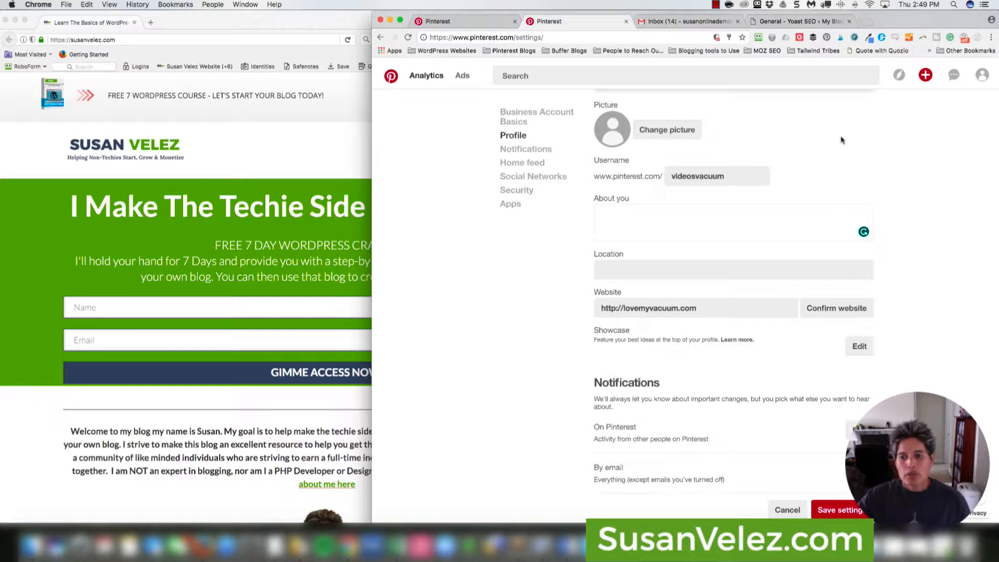
{"action": "mouse_move", "coordinate": [841, 140]}
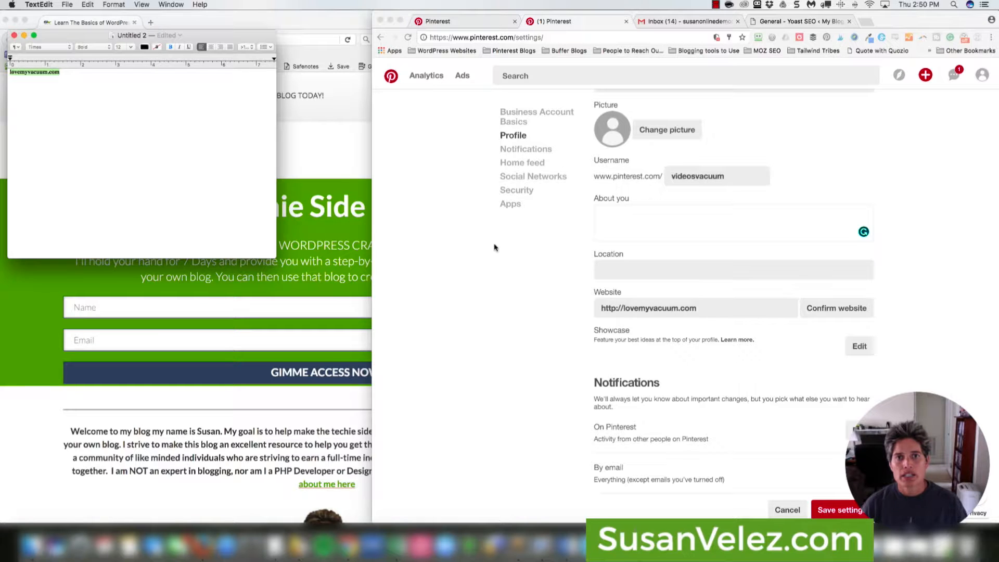
{"action": "mouse_move", "coordinate": [776, 208]}
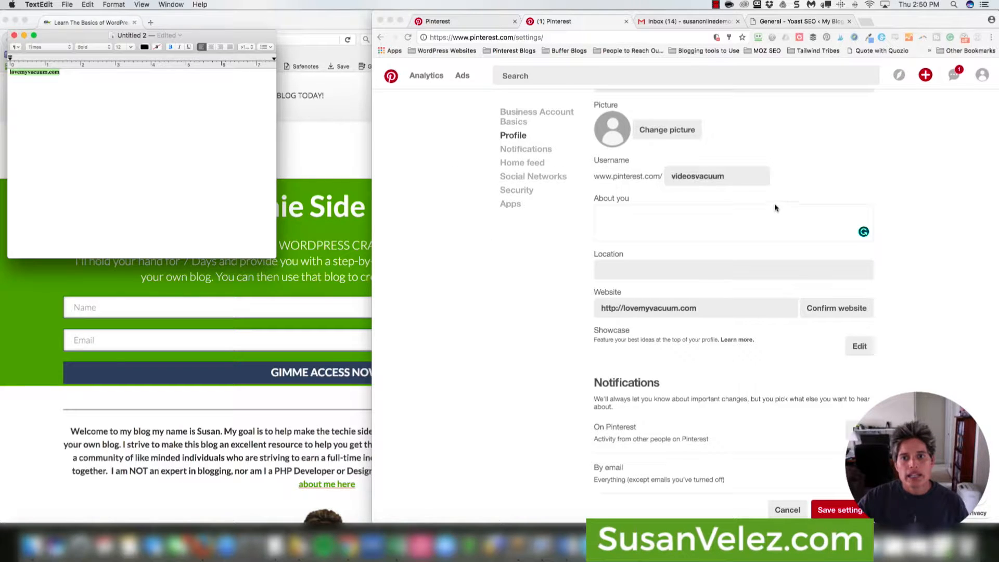
{"action": "mouse_move", "coordinate": [732, 202]}
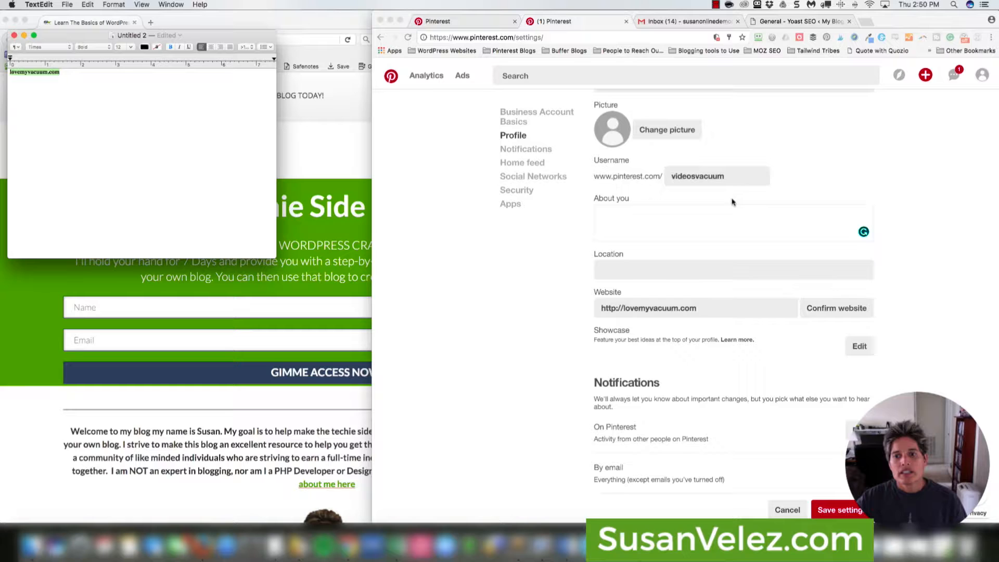
{"action": "mouse_move", "coordinate": [730, 196]}
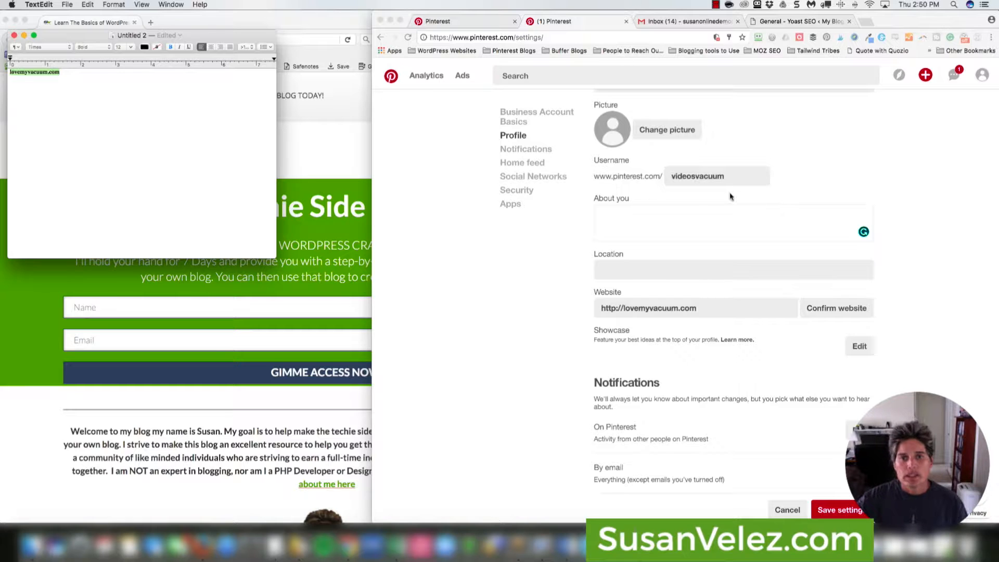
{"action": "mouse_move", "coordinate": [597, 247]}
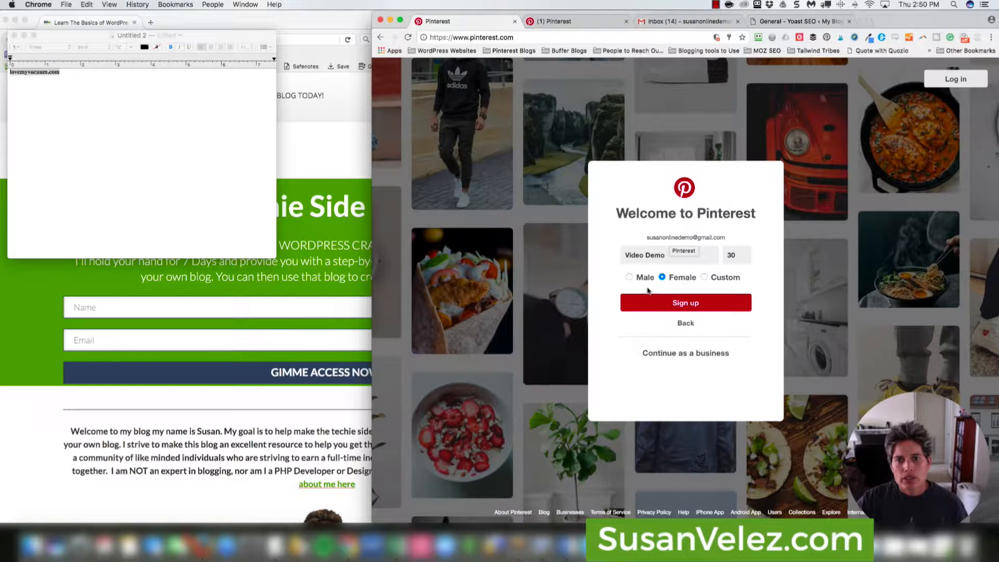
{"action": "mouse_move", "coordinate": [648, 247]}
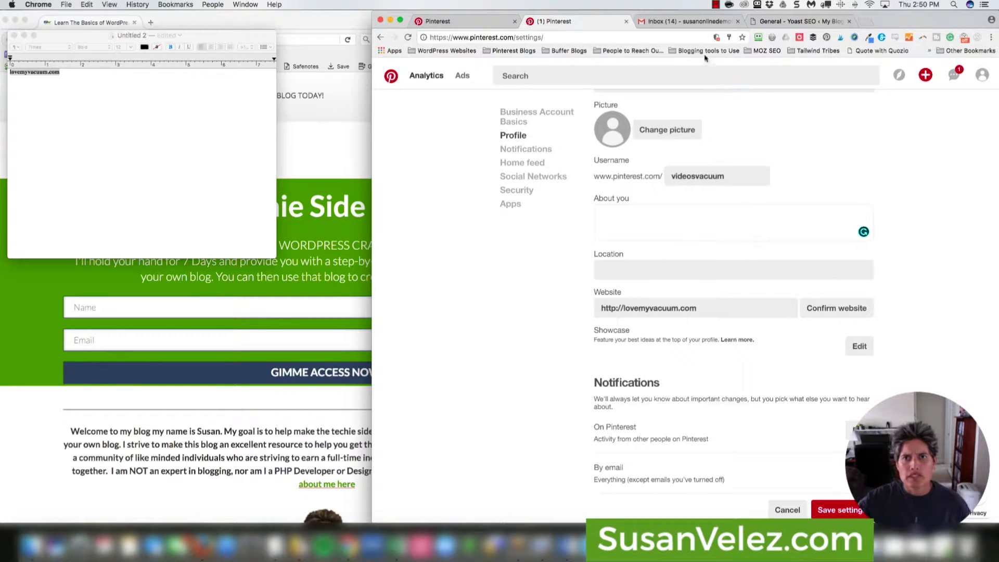
Step: Open Pinterest Analytics for the Videos Vacuum account from the top bar
{"action": "left_click", "coordinate": [715, 4]}
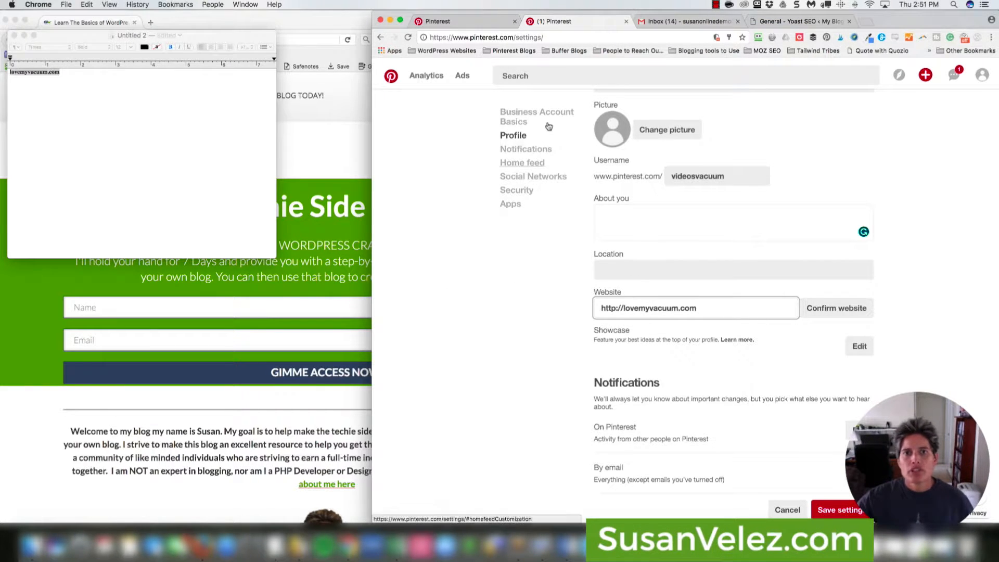
{"action": "left_click", "coordinate": [537, 117]}
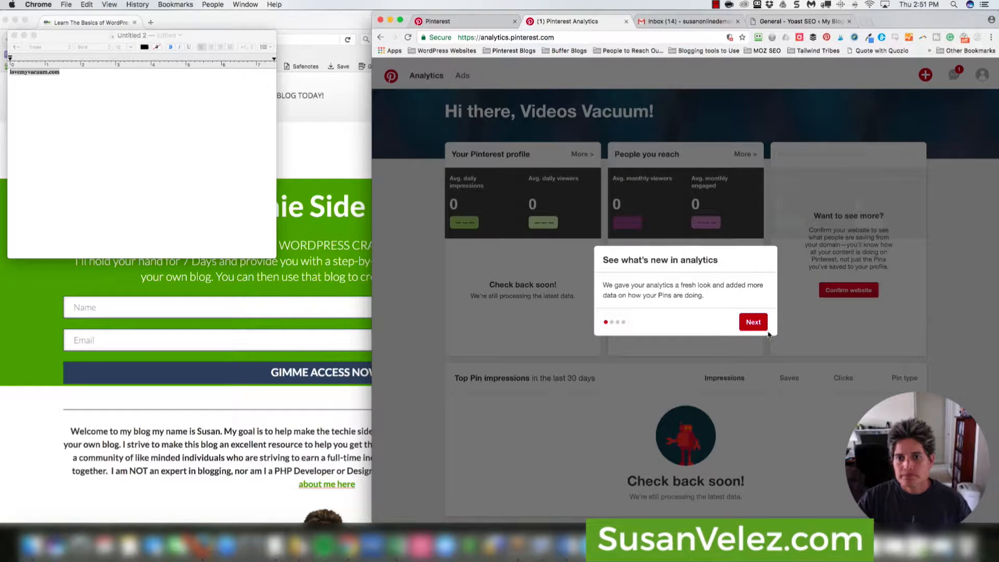
Step: Dismiss the analytics introduction tips and open the Account Basics settings page
{"action": "left_click", "coordinate": [753, 322]}
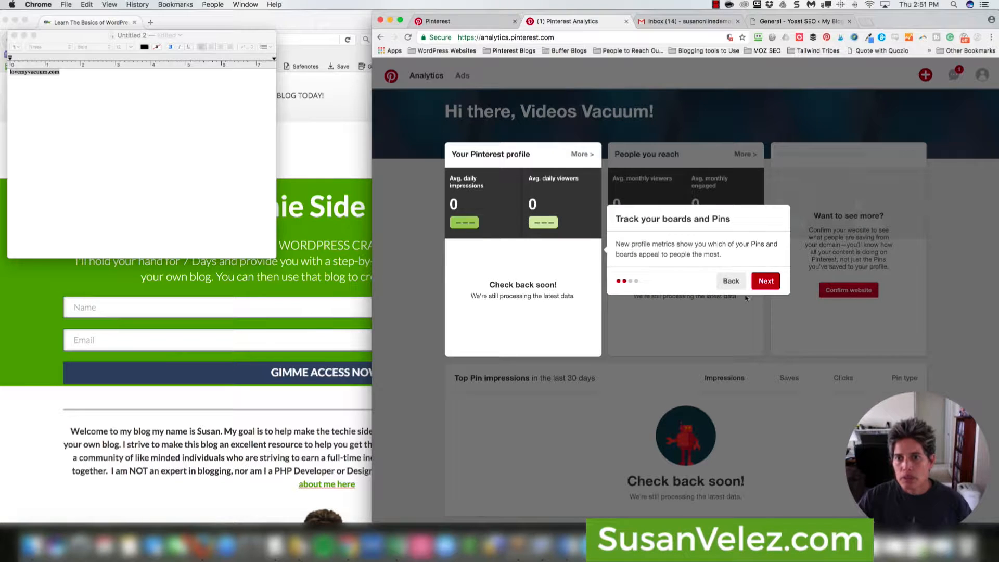
{"action": "left_click", "coordinate": [765, 280]}
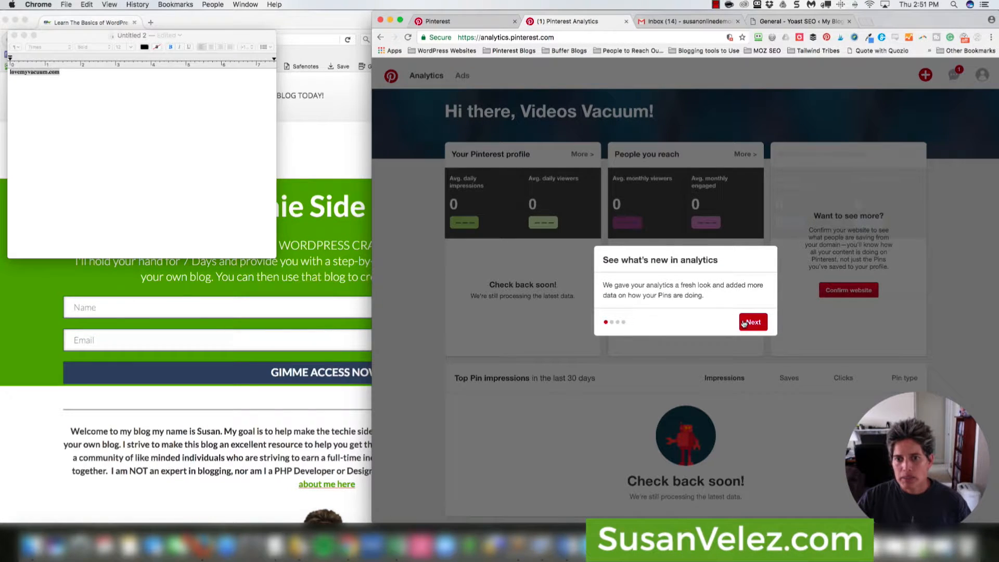
{"action": "left_click", "coordinate": [753, 322]}
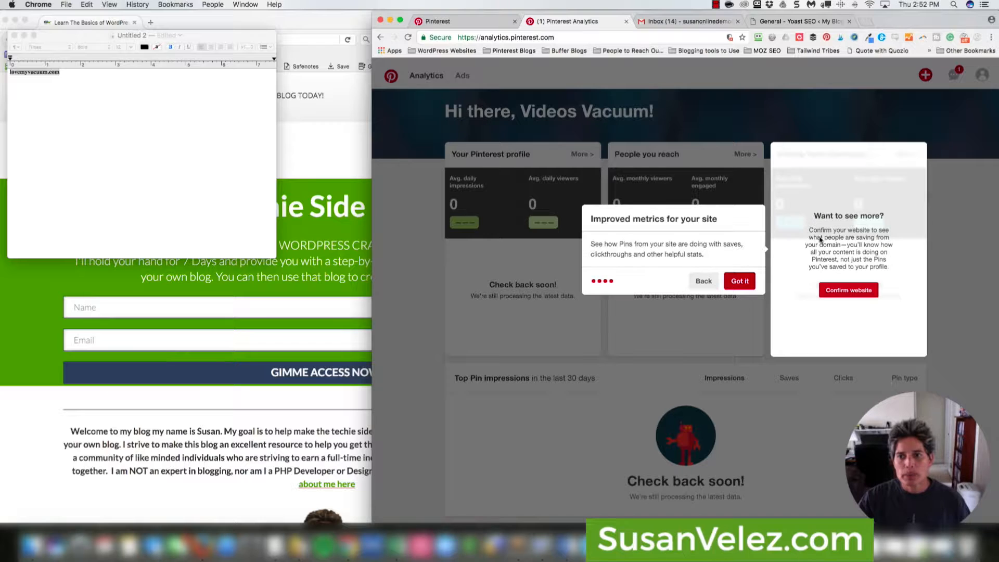
{"action": "mouse_move", "coordinate": [741, 231]}
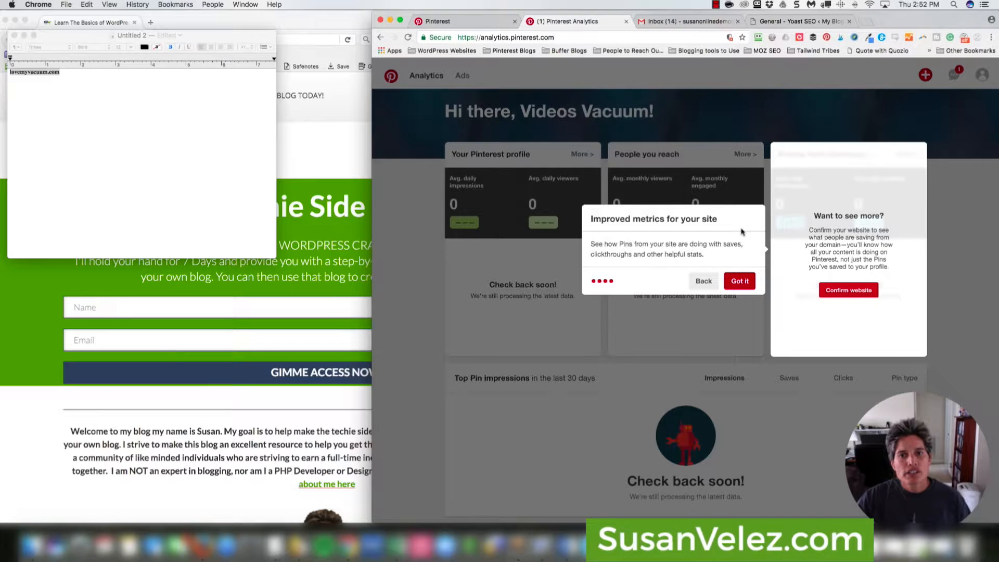
{"action": "mouse_move", "coordinate": [651, 241]}
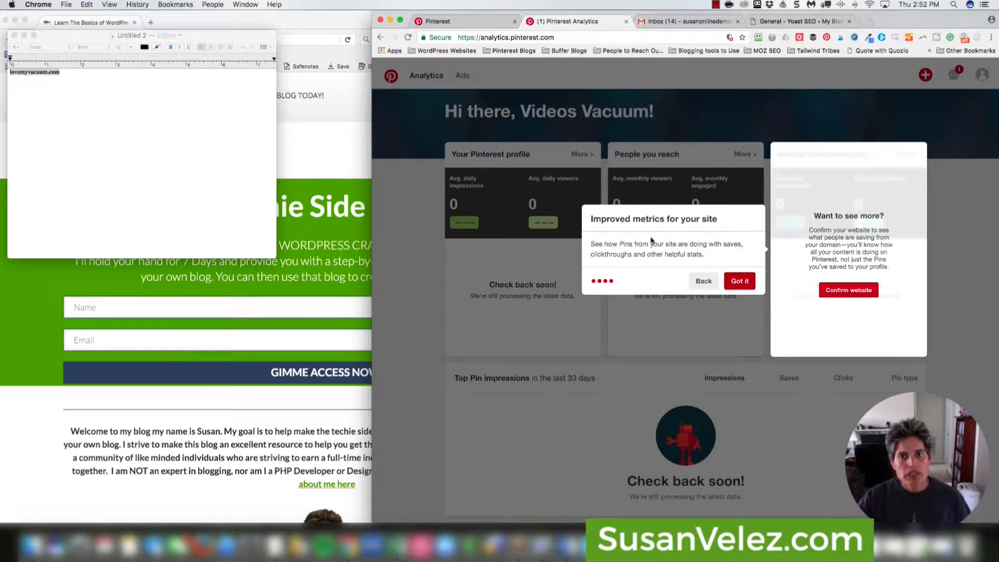
{"action": "mouse_move", "coordinate": [962, 139]}
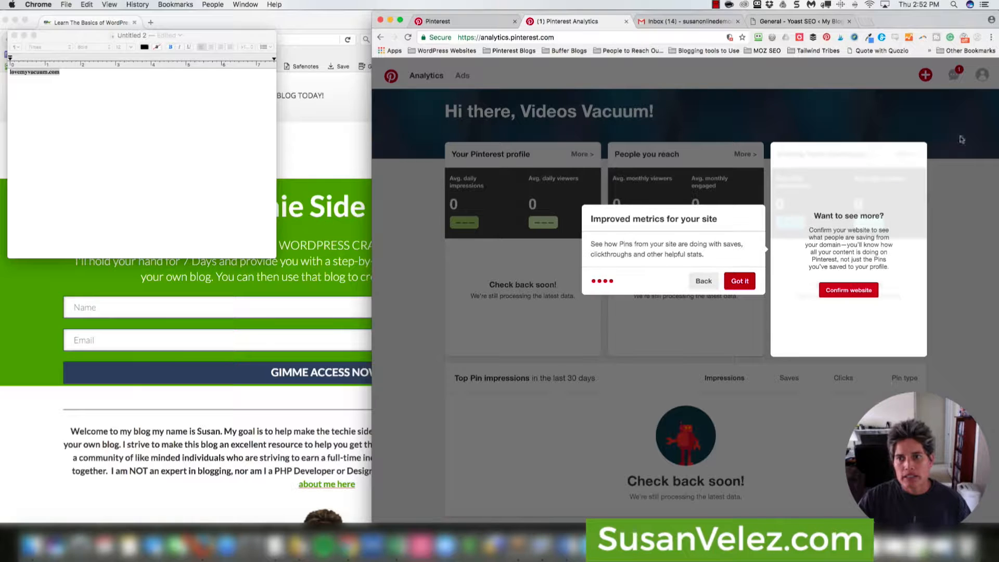
{"action": "mouse_move", "coordinate": [524, 113]}
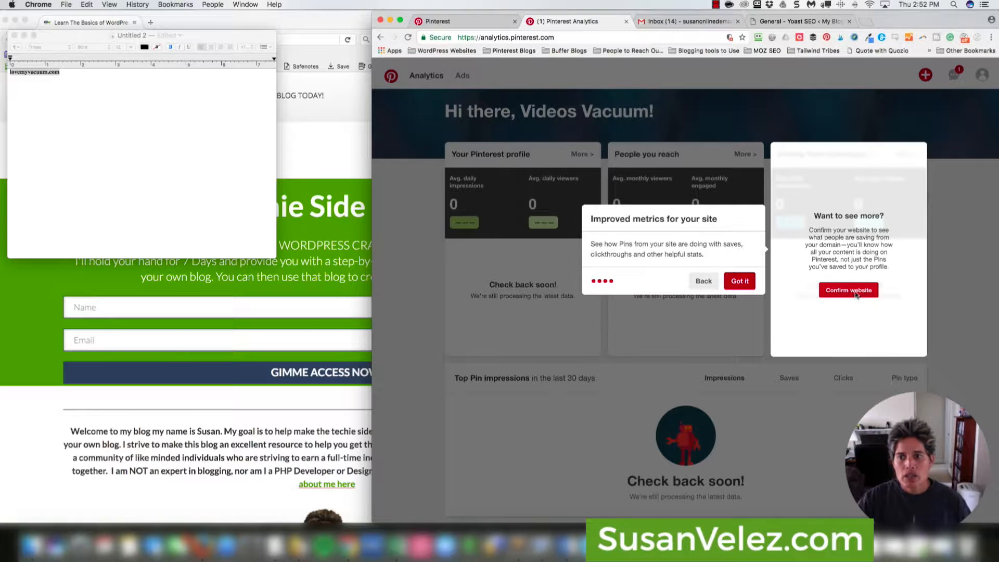
{"action": "mouse_move", "coordinate": [758, 287]}
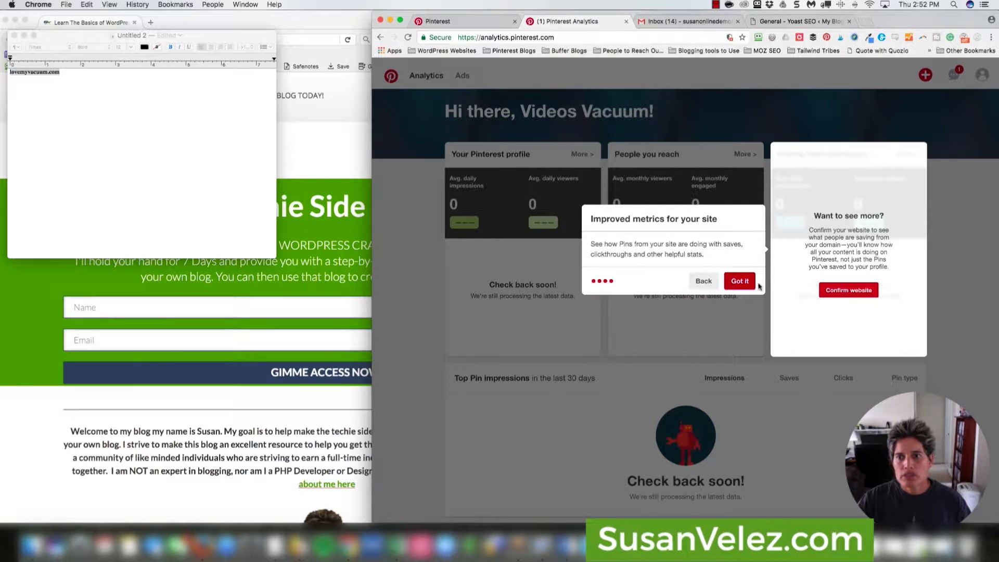
{"action": "left_click", "coordinate": [739, 281]}
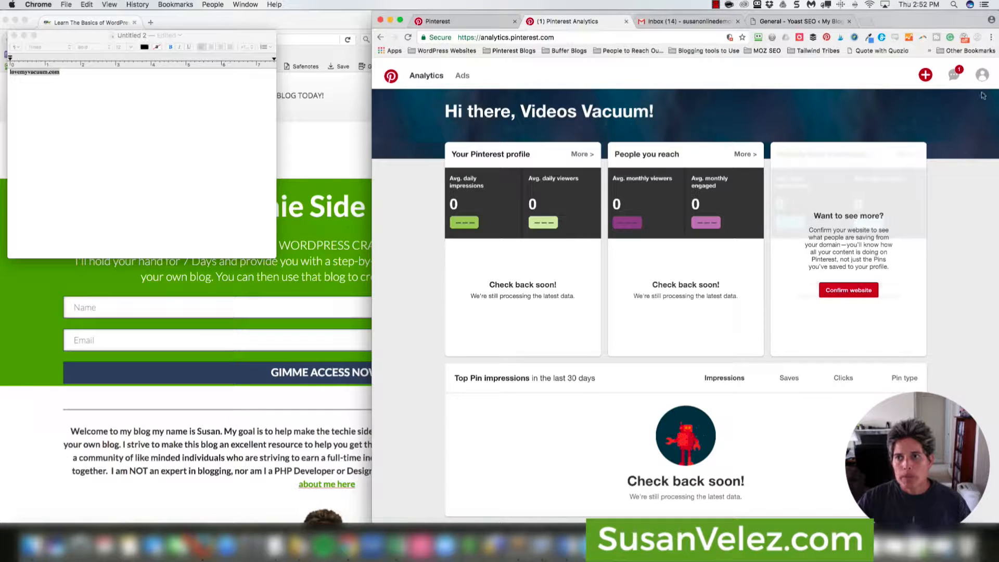
{"action": "left_click", "coordinate": [982, 74]}
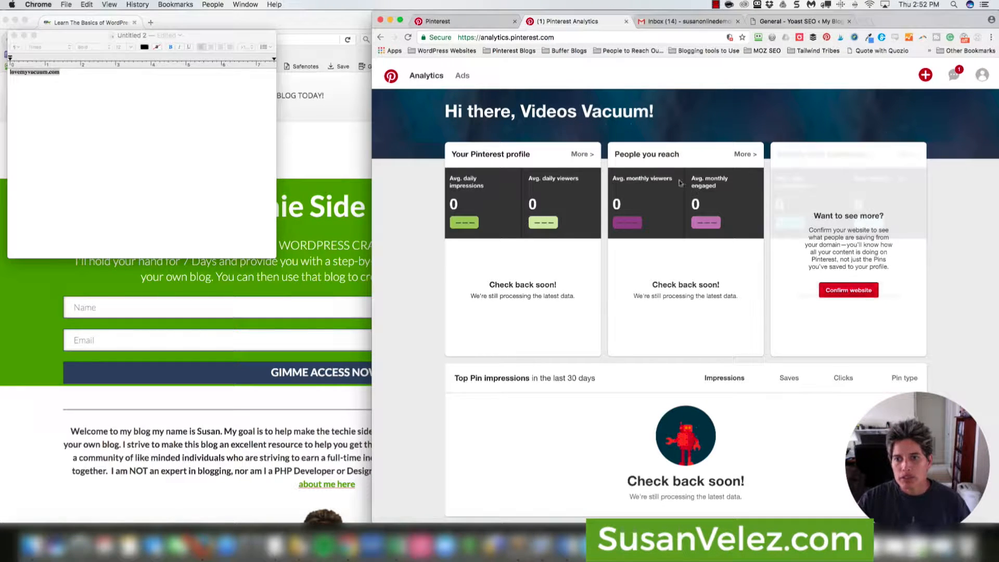
{"action": "left_click", "coordinate": [983, 75]}
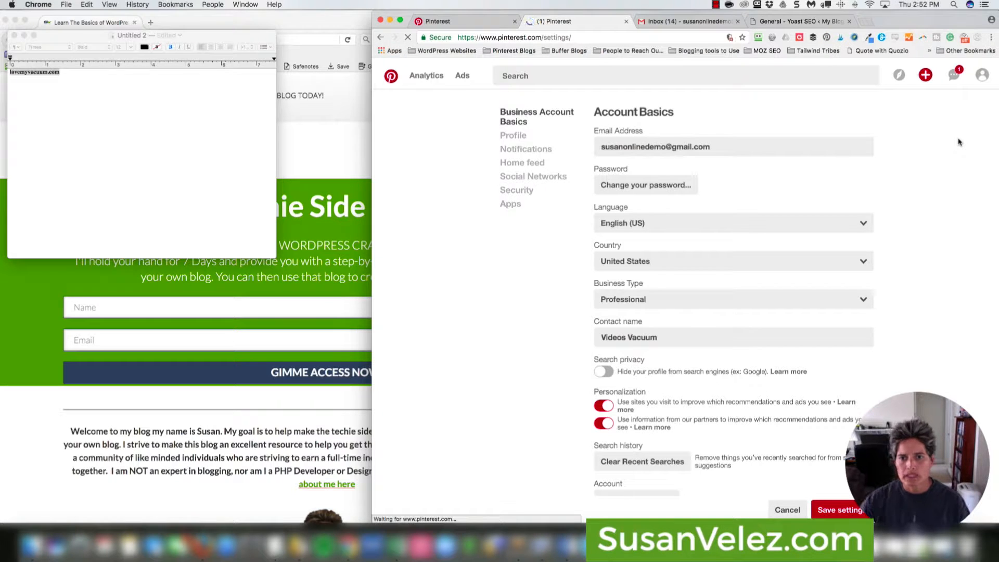
{"action": "scroll", "scroll_direction": "down", "scroll_amount": 3}
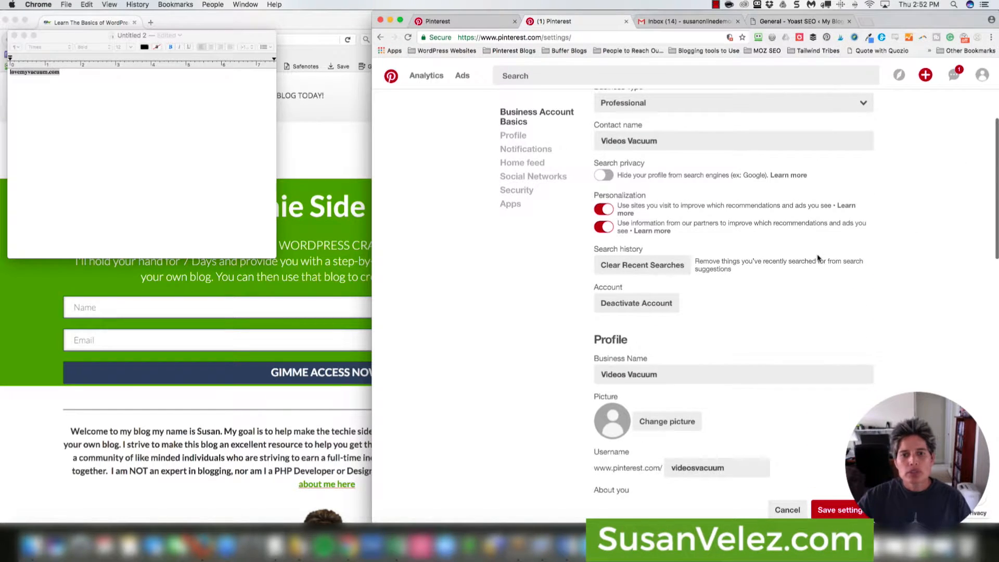
{"action": "scroll", "scroll_direction": "down", "scroll_amount": 3}
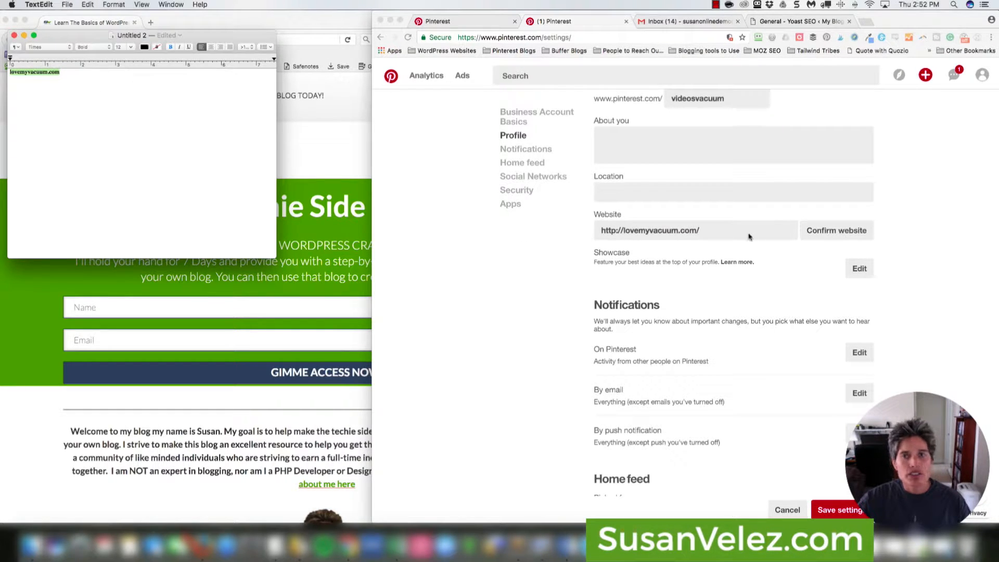
{"action": "left_click", "coordinate": [746, 246]}
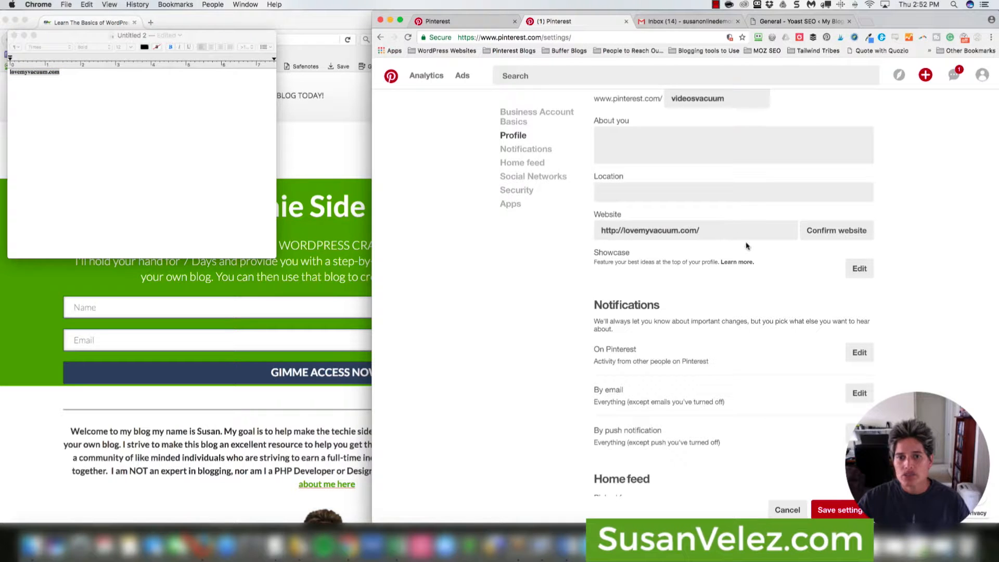
{"action": "scroll", "scroll_direction": "up", "scroll_amount": 3}
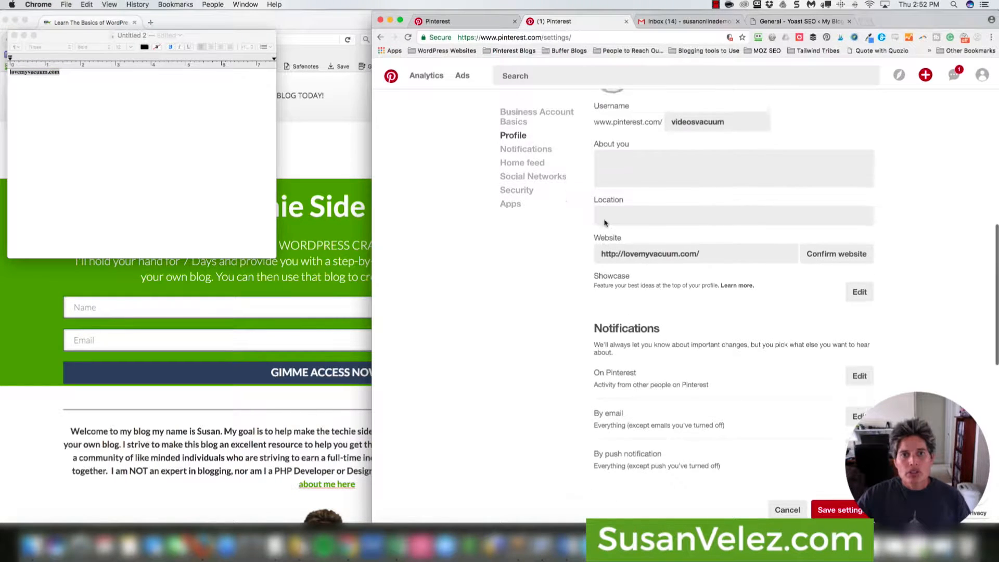
{"action": "scroll", "scroll_direction": "up", "scroll_amount": 3}
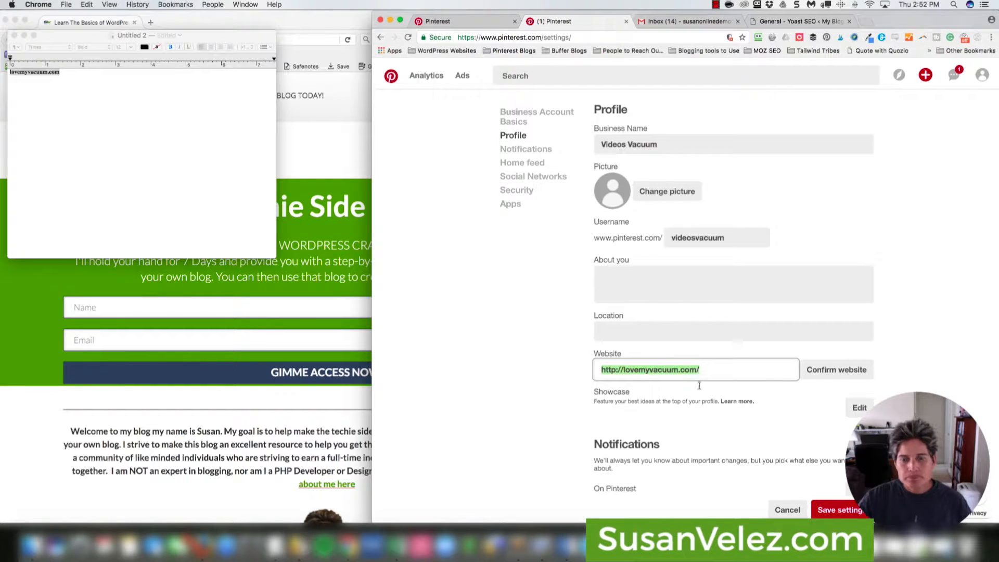
{"action": "left_click", "coordinate": [732, 144]}
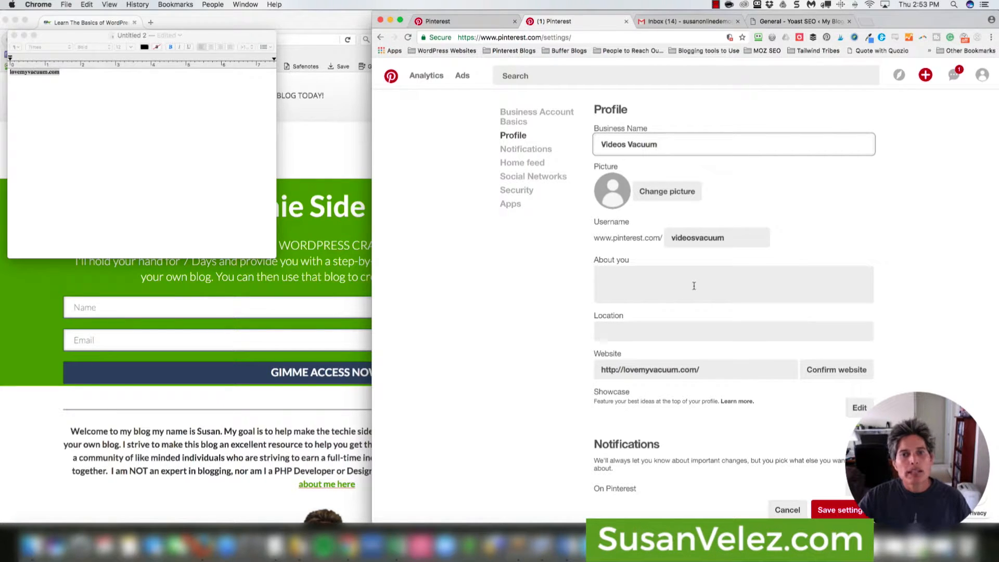
{"action": "scroll", "scroll_direction": "down", "scroll_amount": 3}
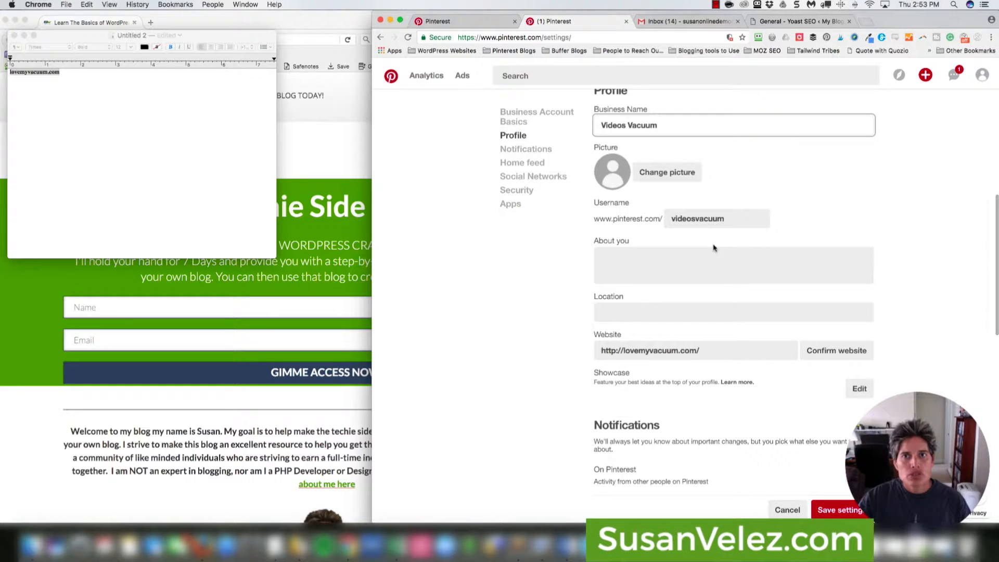
{"action": "mouse_move", "coordinate": [605, 169]}
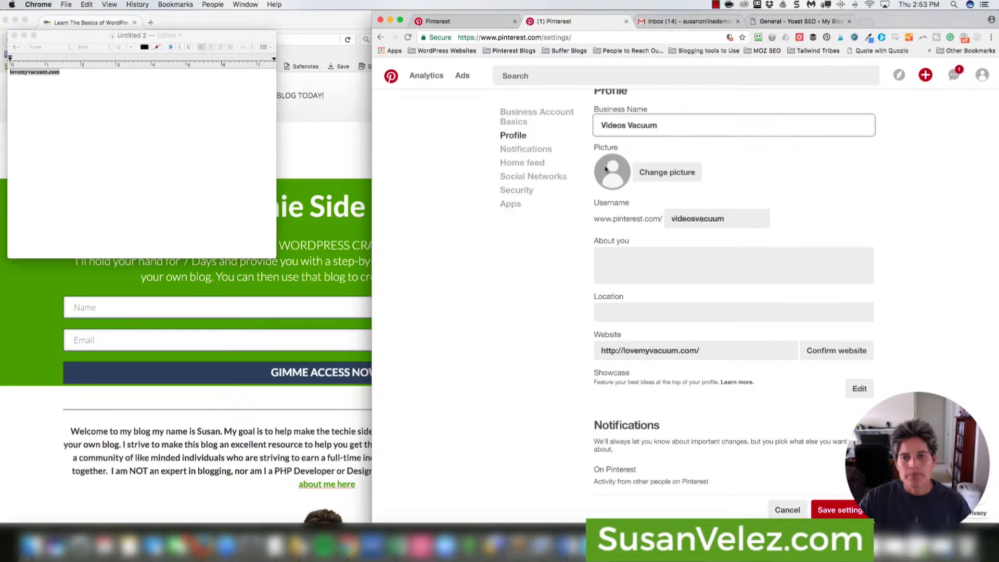
{"action": "mouse_move", "coordinate": [917, 262]}
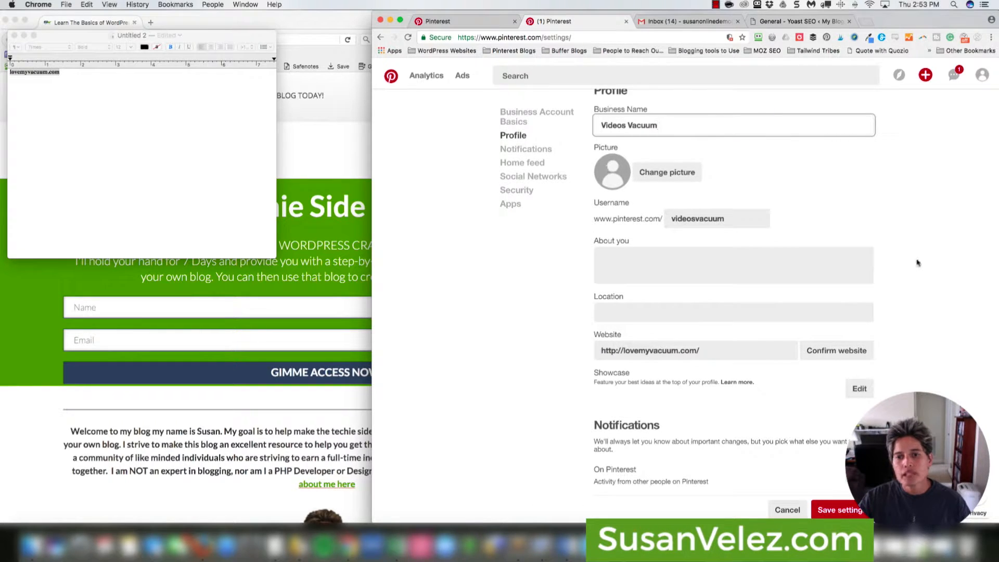
{"action": "scroll", "scroll_direction": "down", "scroll_amount": 3}
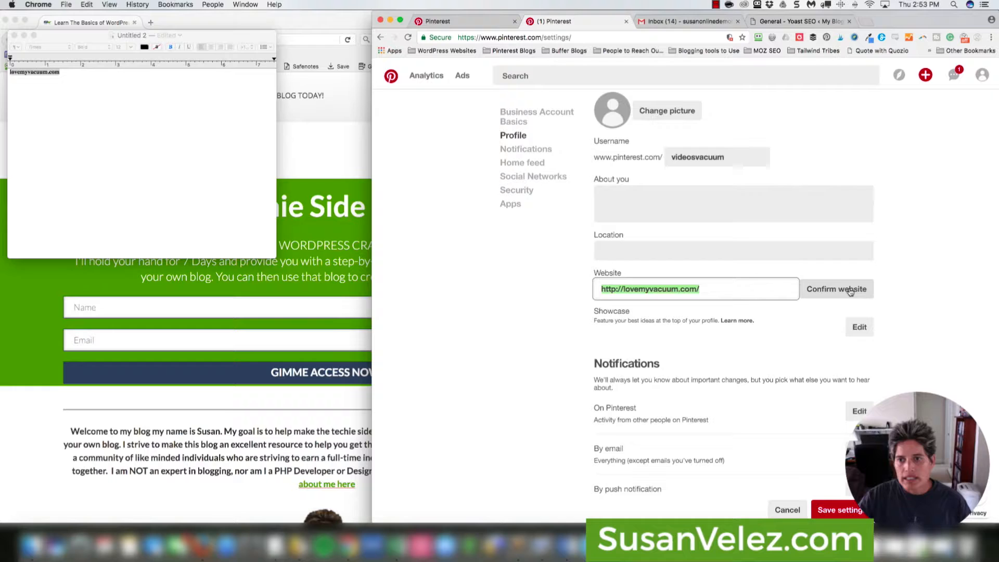
Step: Generate Pinterest's website verification meta tag, select it, and switch to the Yoast SEO tab
{"action": "left_click", "coordinate": [836, 289]}
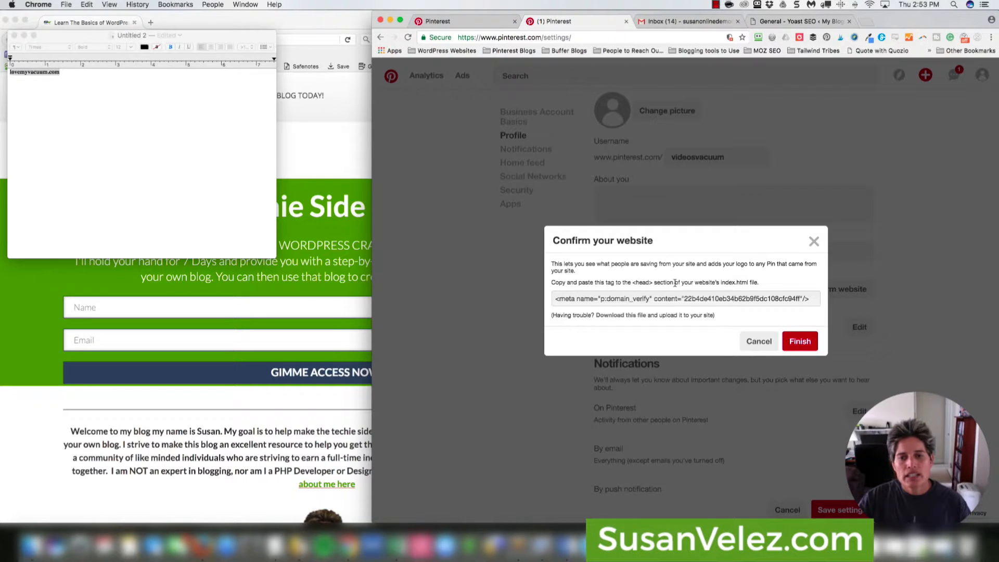
{"action": "mouse_move", "coordinate": [745, 287]}
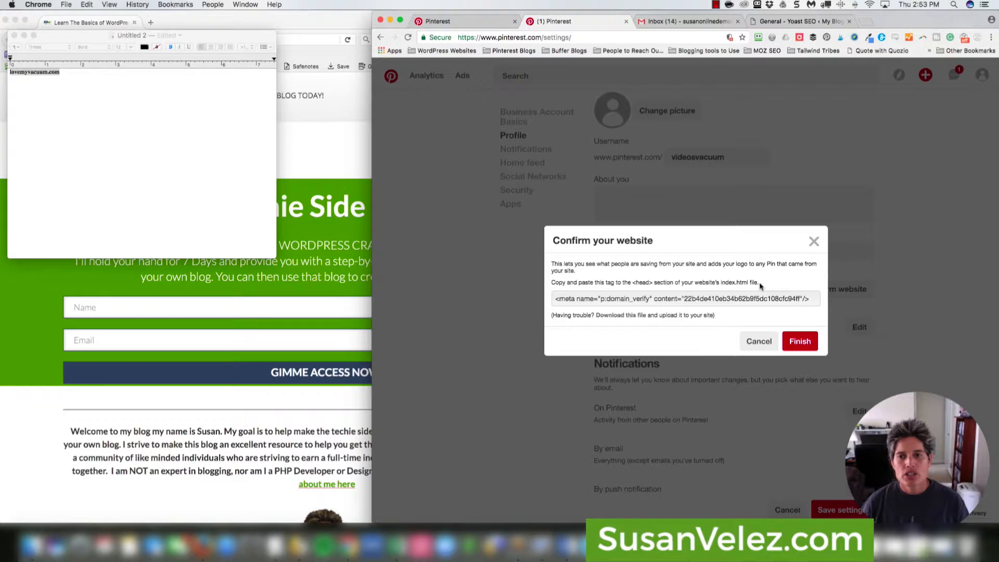
{"action": "mouse_move", "coordinate": [628, 298]}
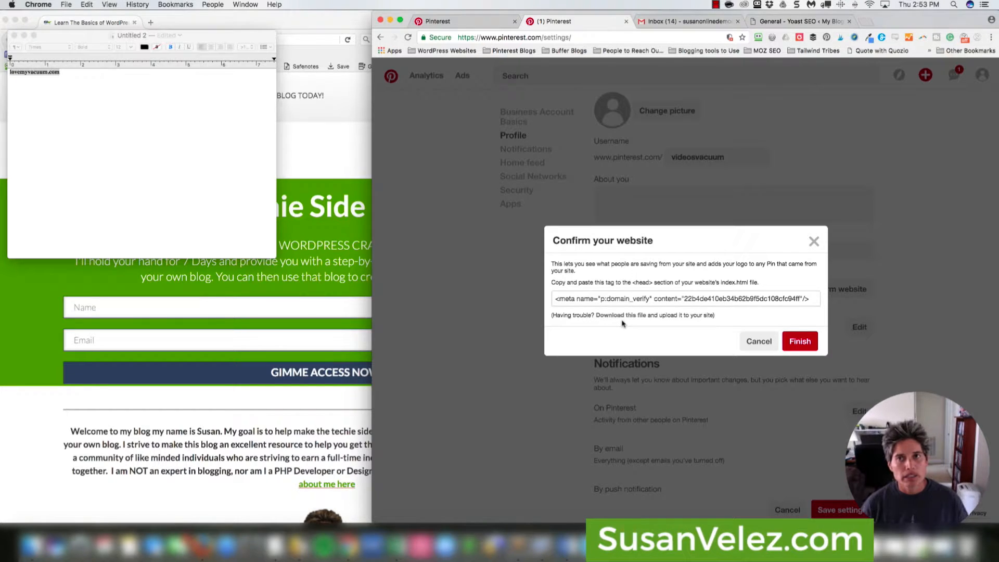
{"action": "mouse_move", "coordinate": [651, 317]}
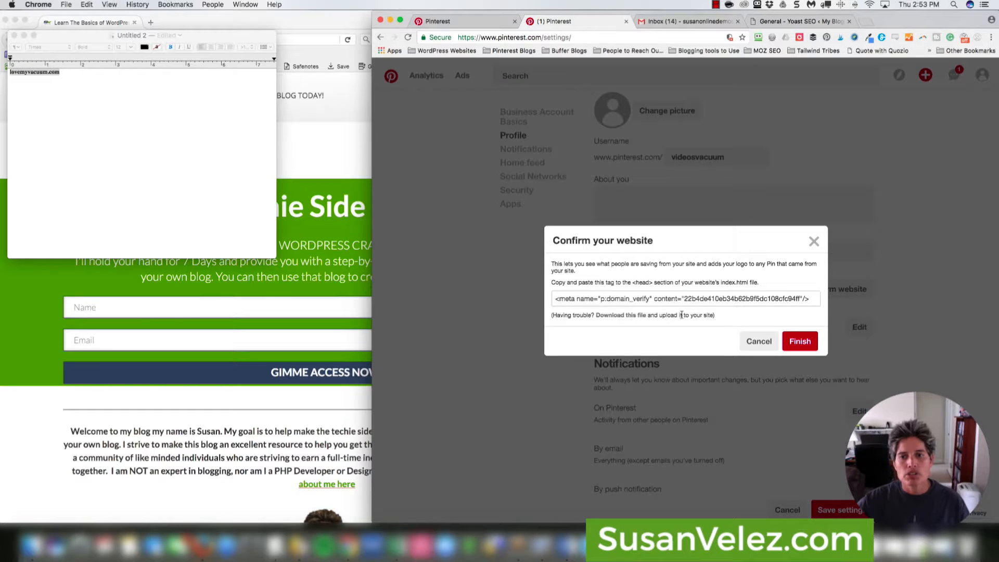
{"action": "mouse_move", "coordinate": [651, 298]}
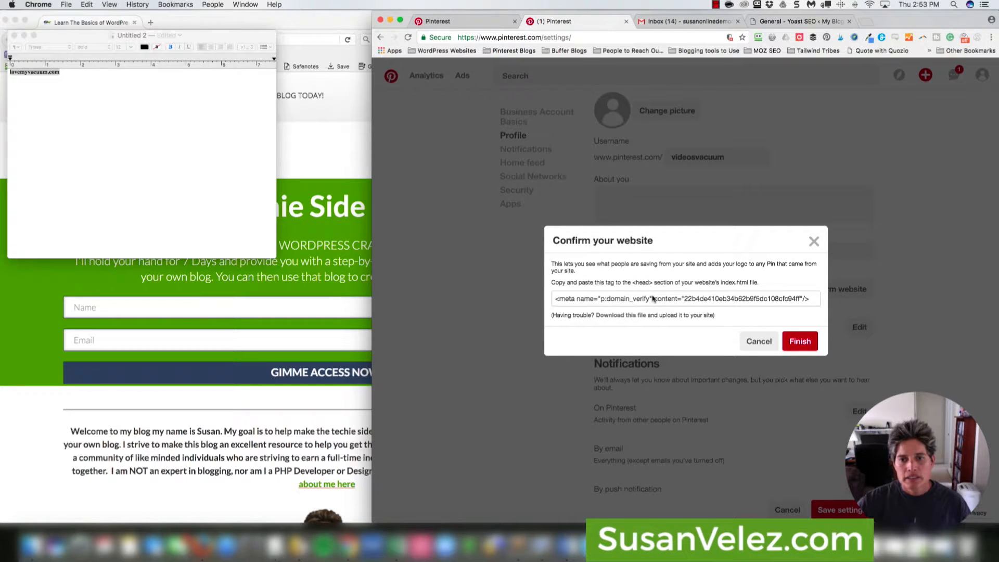
{"action": "mouse_move", "coordinate": [682, 312]}
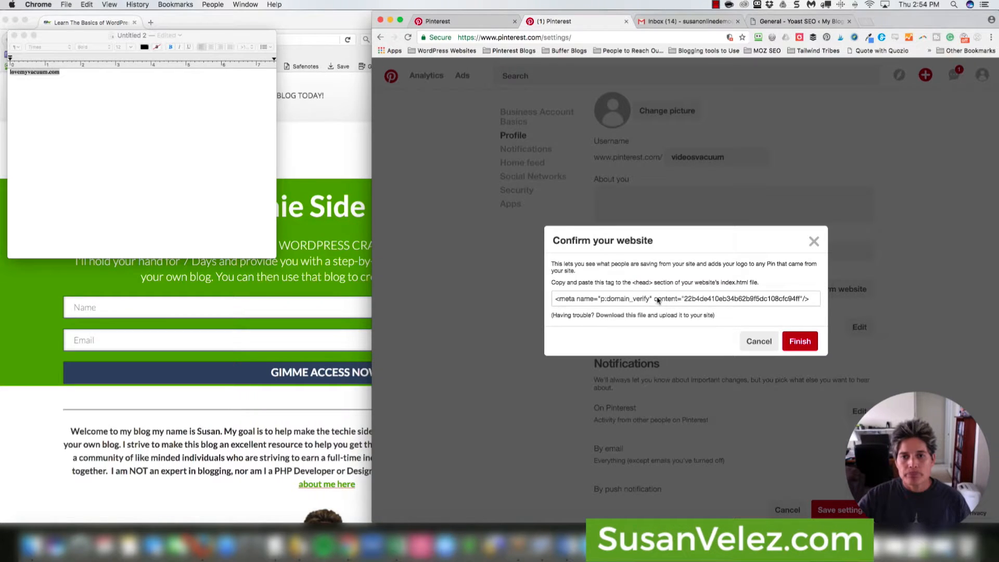
{"action": "triple_click", "coordinate": [683, 298]}
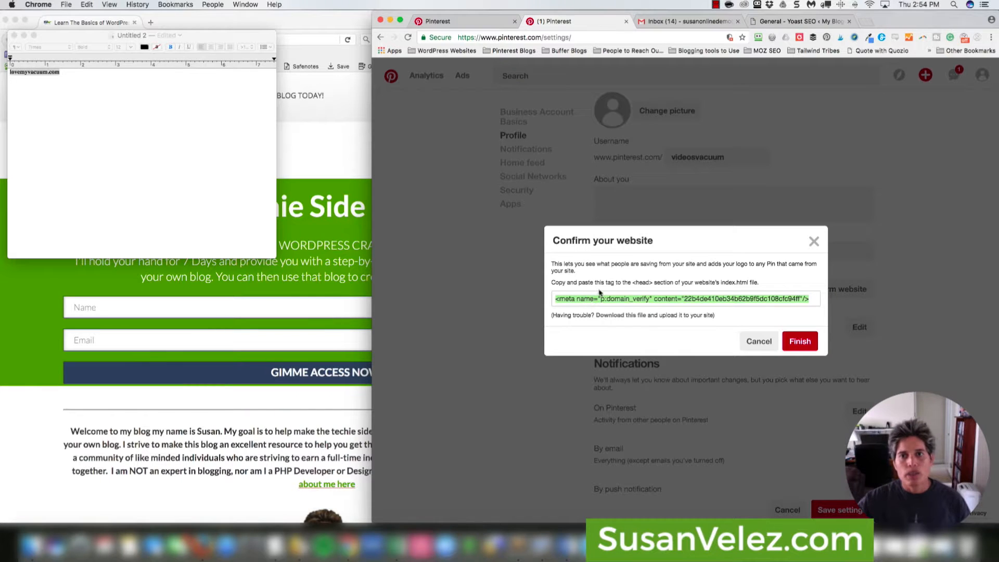
{"action": "mouse_move", "coordinate": [766, 239]}
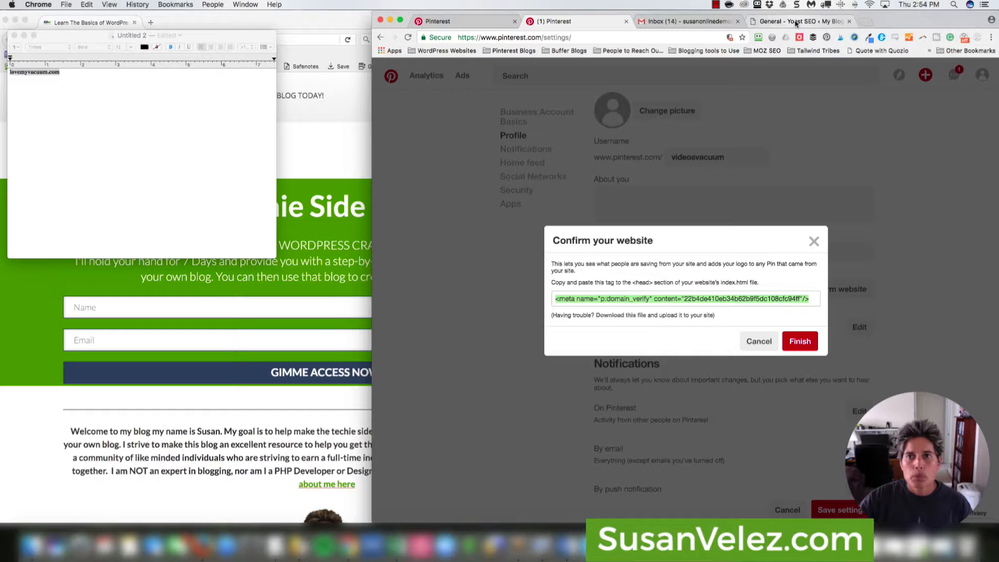
{"action": "left_click", "coordinate": [799, 21]}
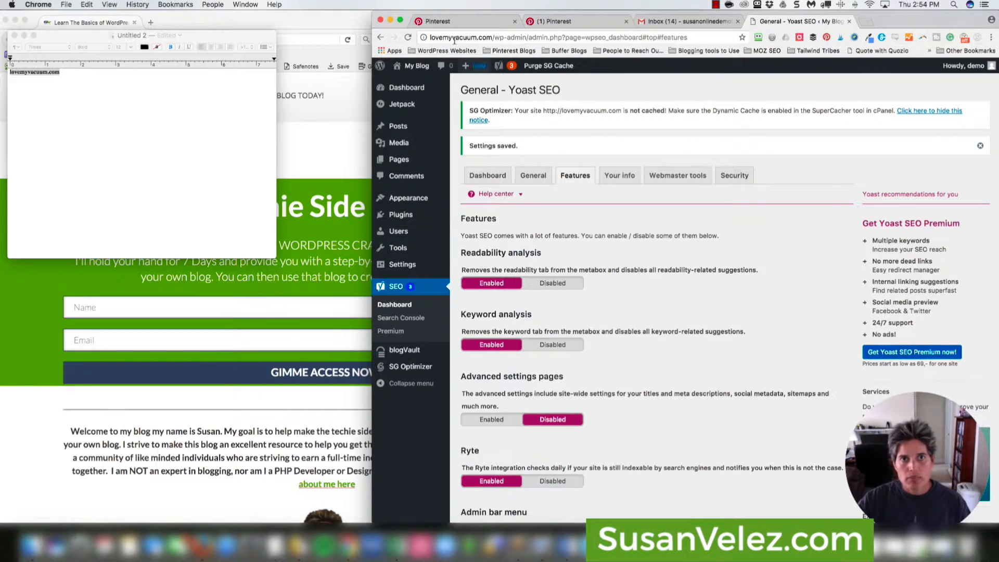
{"action": "mouse_move", "coordinate": [402, 264]}
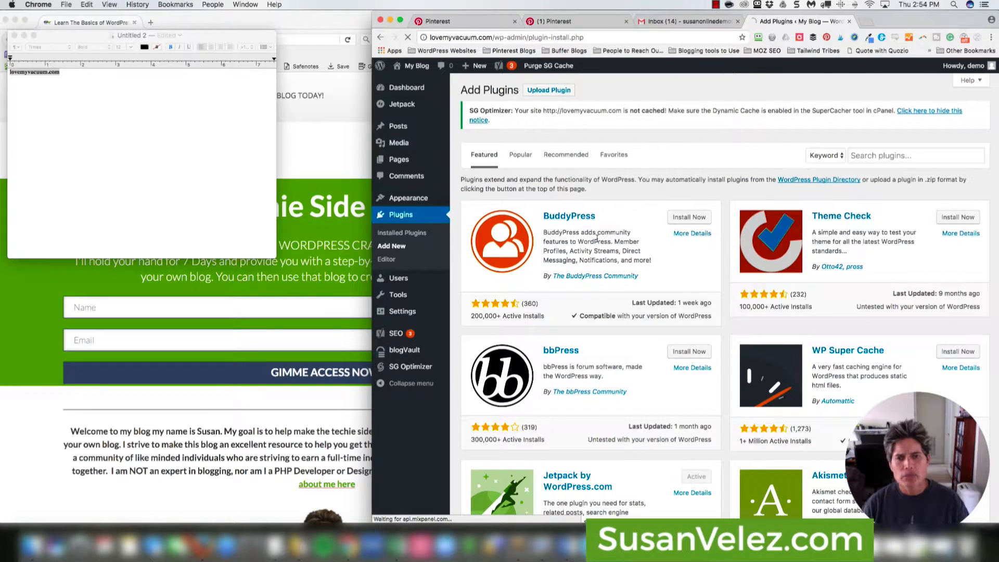
Step: Search WordPress plugins for 'yoast seo' and confirm Yoast SEO is already active
{"action": "left_click", "coordinate": [914, 155]}
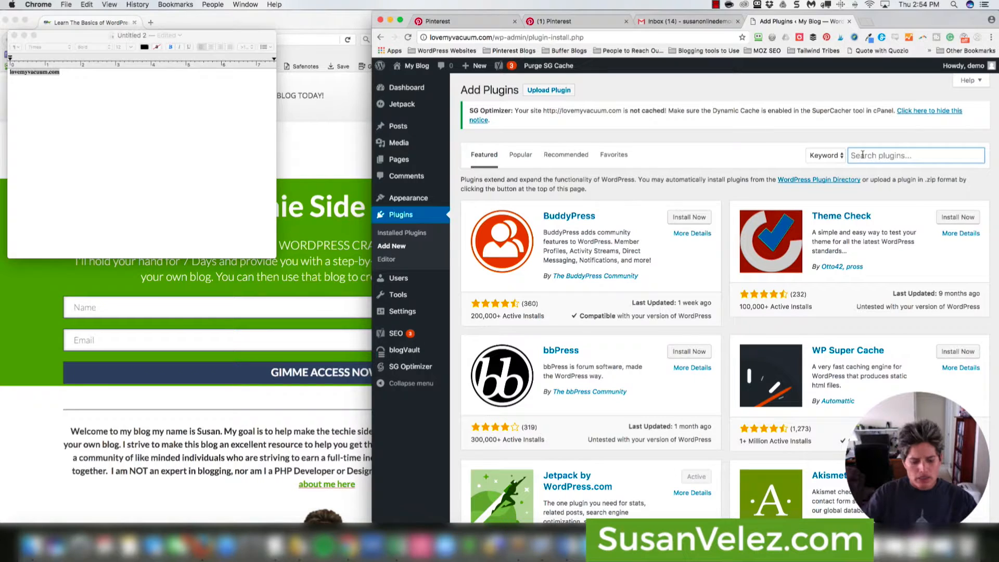
{"action": "type", "text": "yoast seo"}
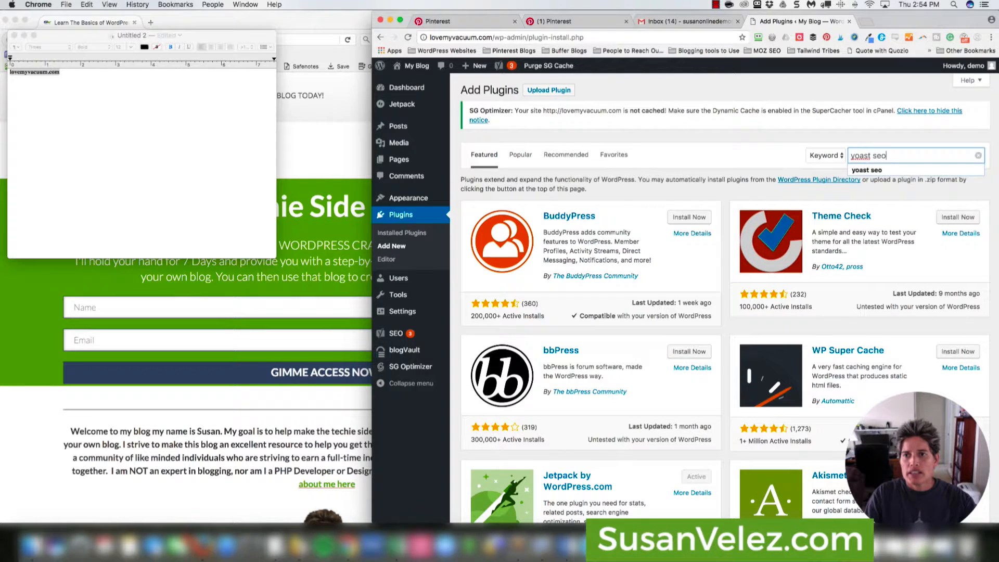
{"action": "key", "text": "Return"}
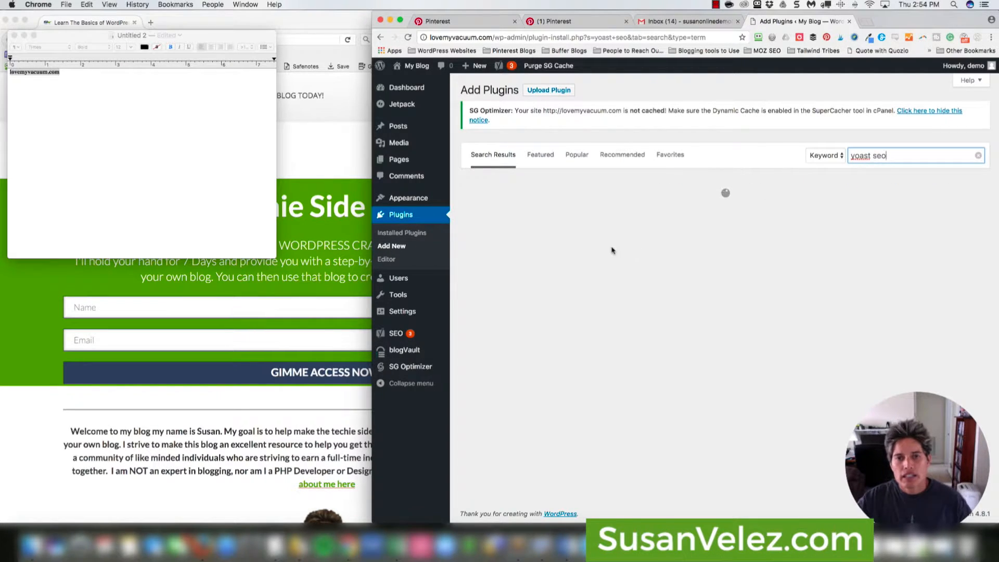
{"action": "key", "text": "Return"}
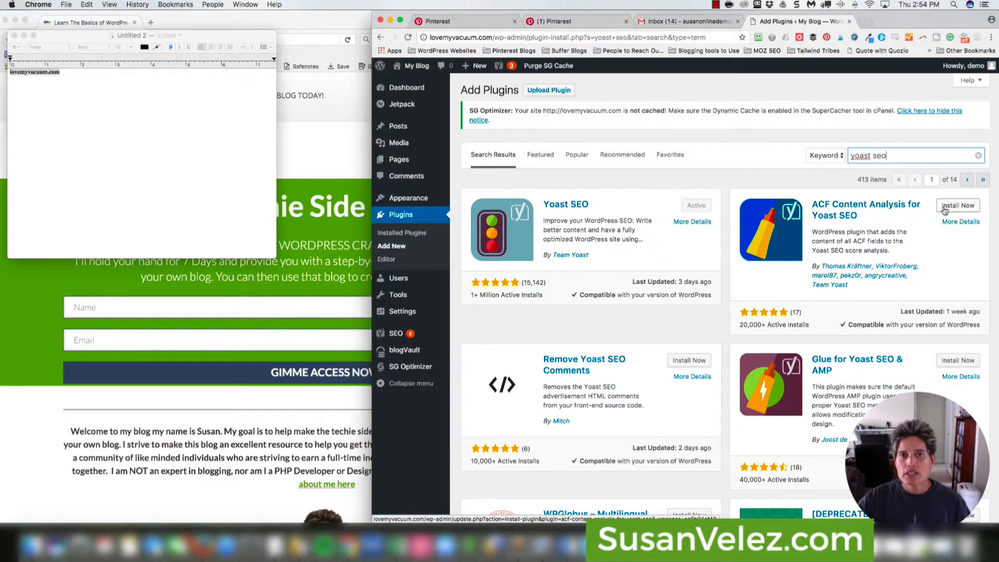
{"action": "mouse_move", "coordinate": [931, 231]}
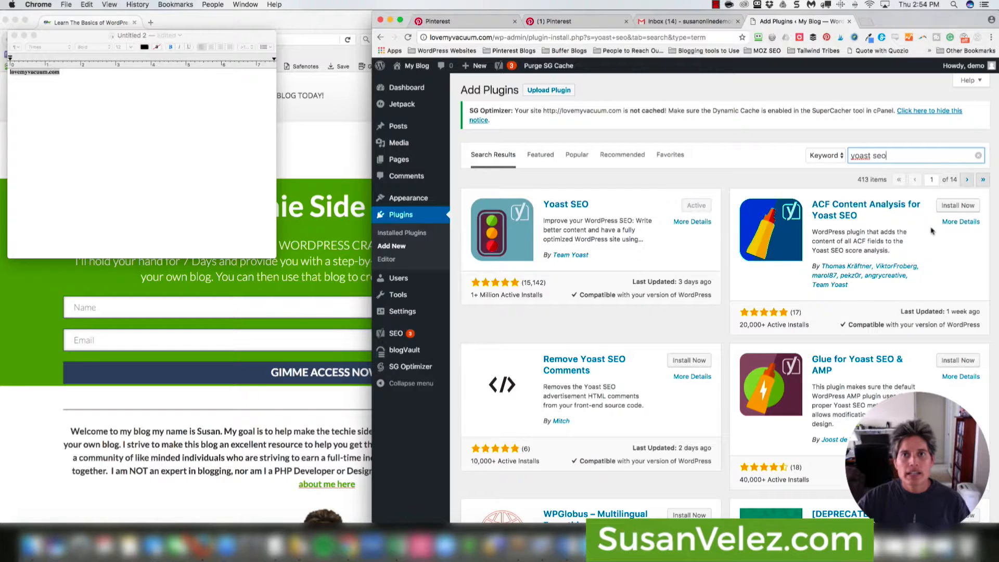
{"action": "mouse_move", "coordinate": [386, 260]}
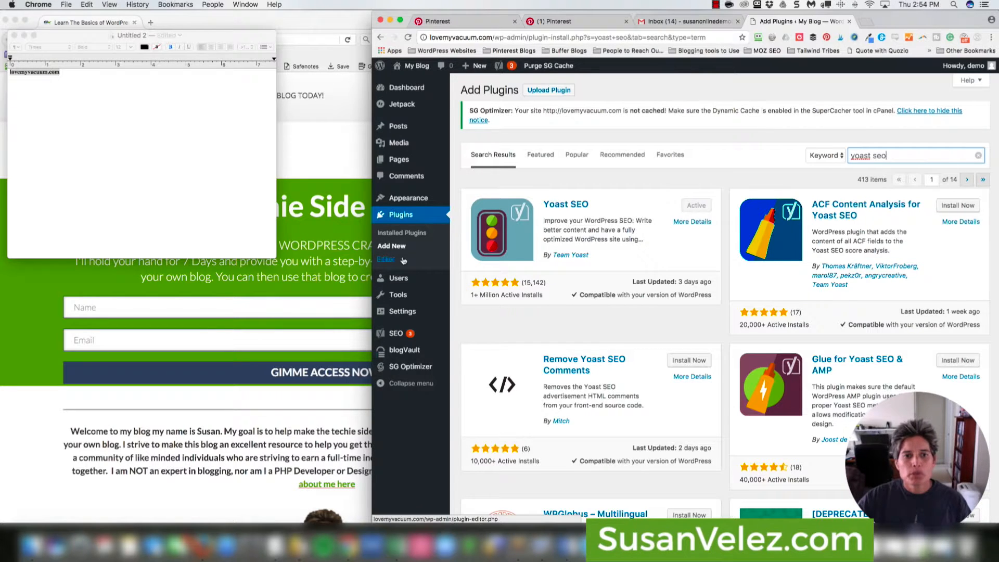
{"action": "mouse_move", "coordinate": [485, 275]}
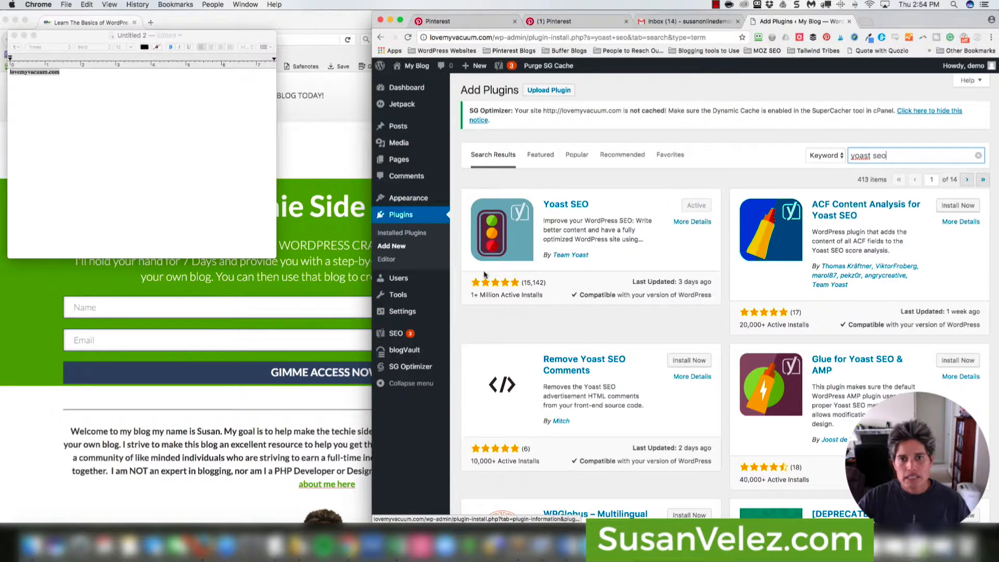
{"action": "mouse_move", "coordinate": [404, 349]}
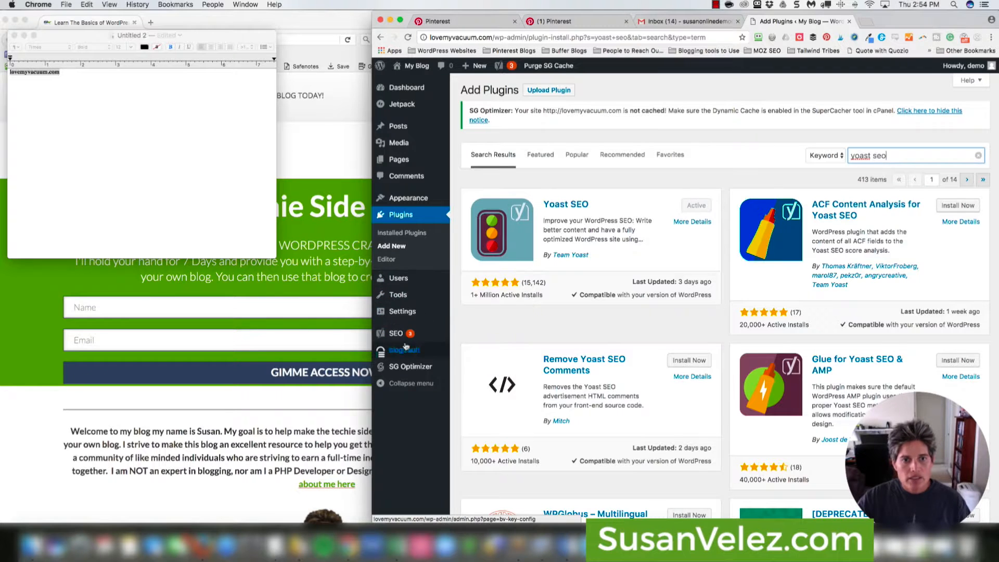
{"action": "left_click", "coordinate": [395, 332]}
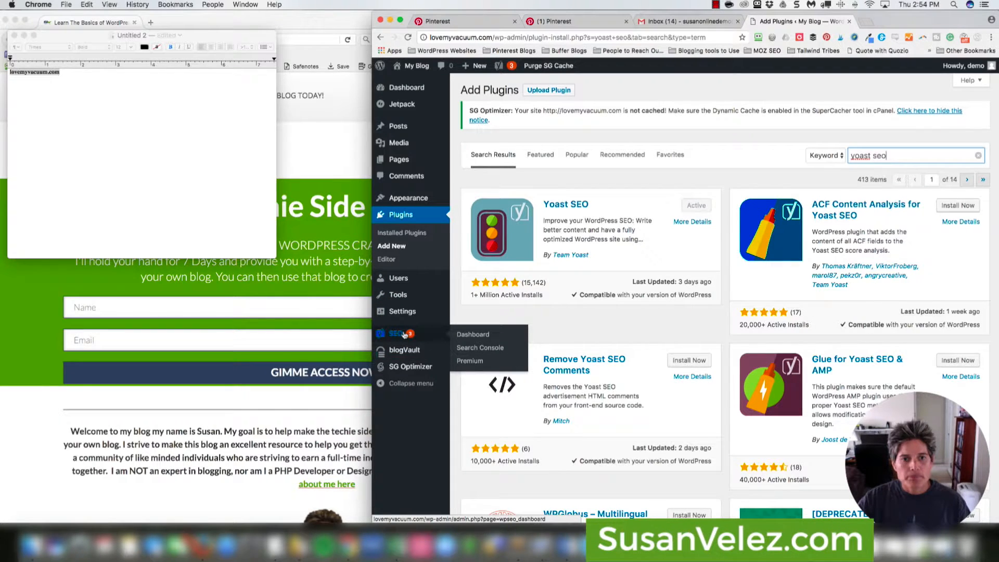
Step: Set Advanced settings pages to Enabled in Yoast's Features tab and save changes
{"action": "left_click", "coordinate": [473, 334]}
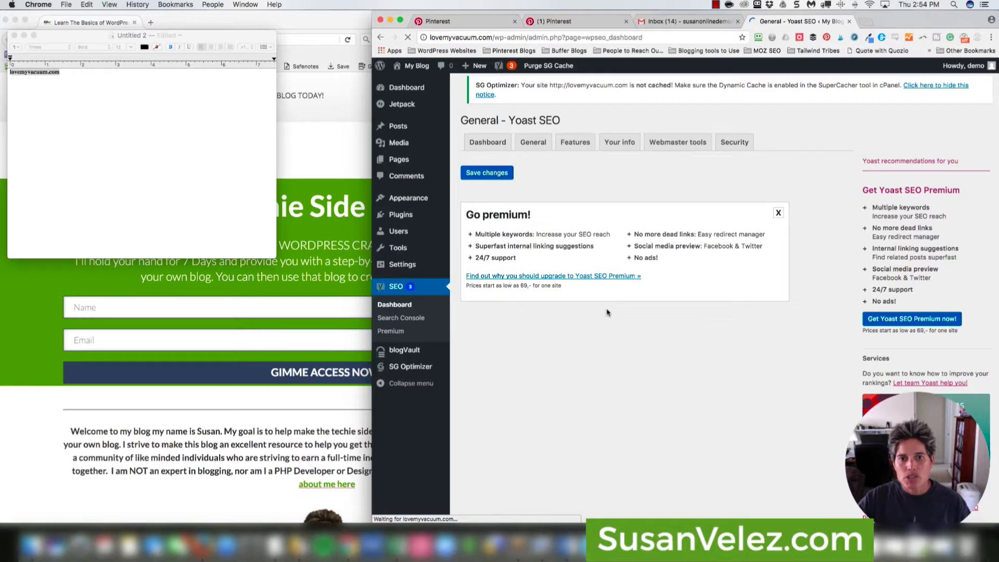
{"action": "left_click", "coordinate": [778, 213]}
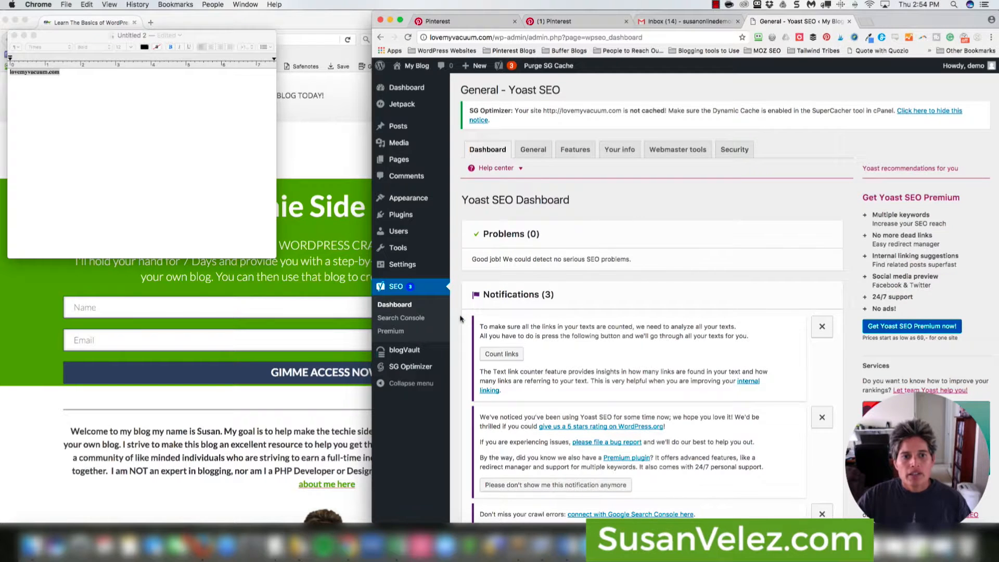
{"action": "mouse_move", "coordinate": [573, 322]}
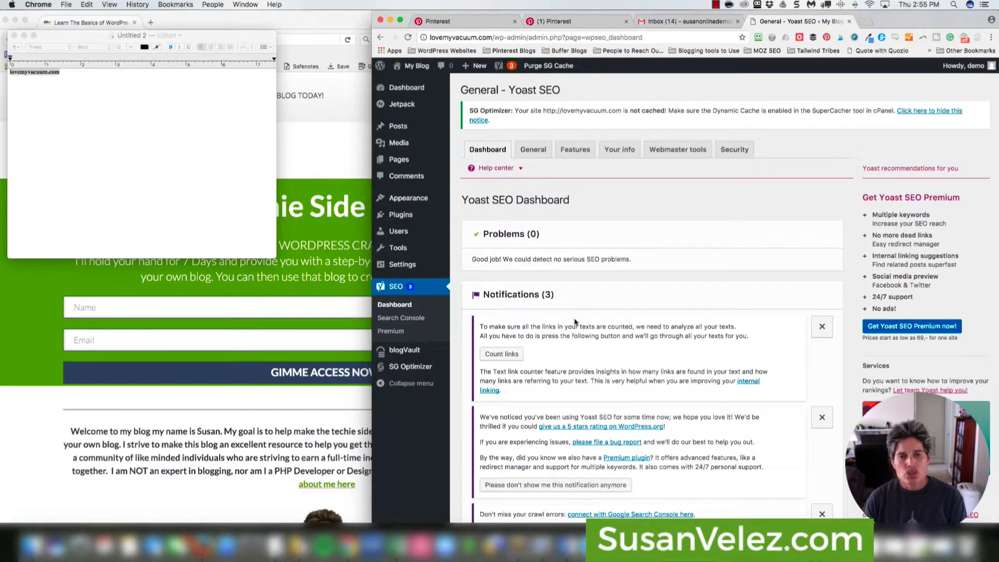
{"action": "mouse_move", "coordinate": [539, 215]}
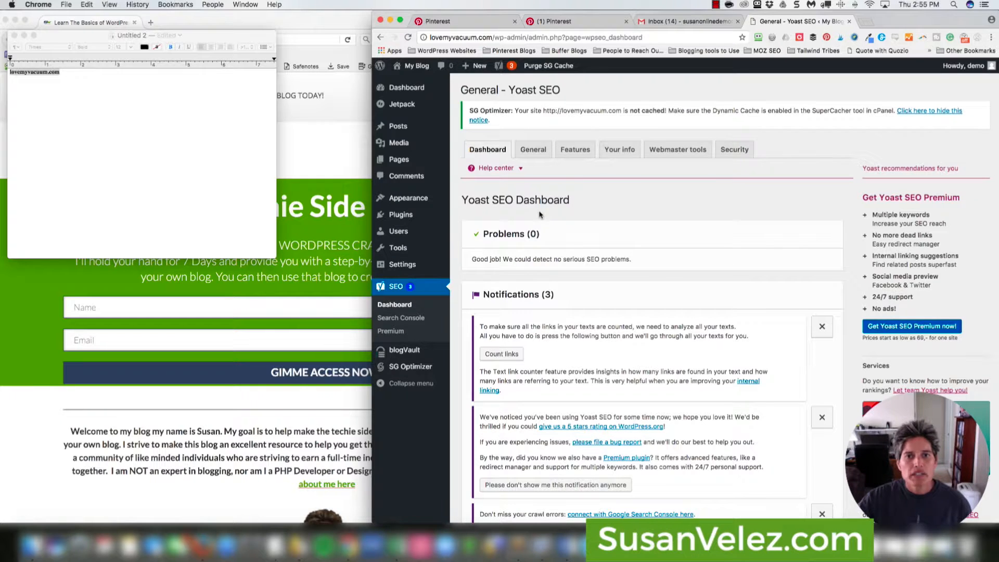
{"action": "left_click", "coordinate": [574, 149]}
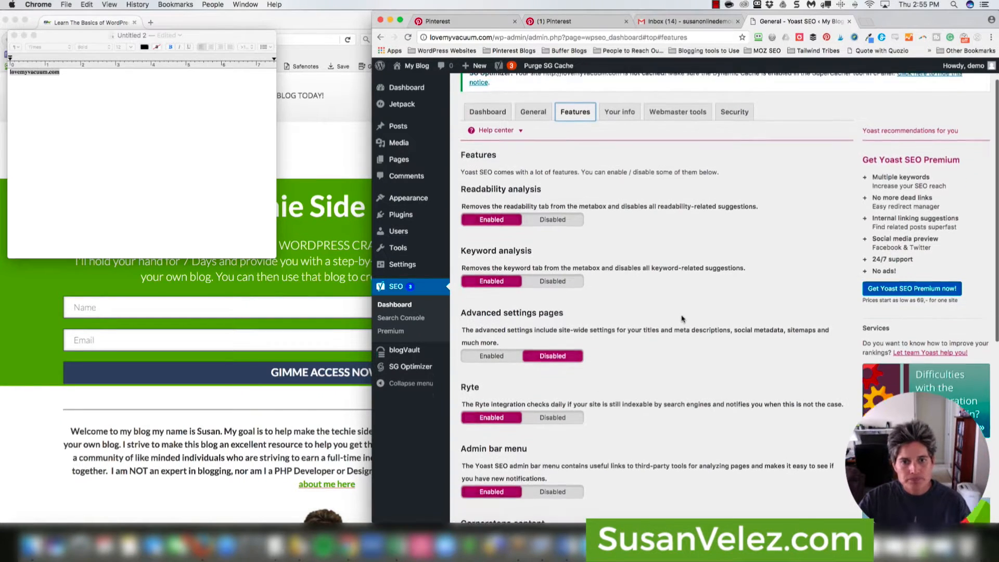
{"action": "scroll", "scroll_direction": "up", "scroll_amount": 3}
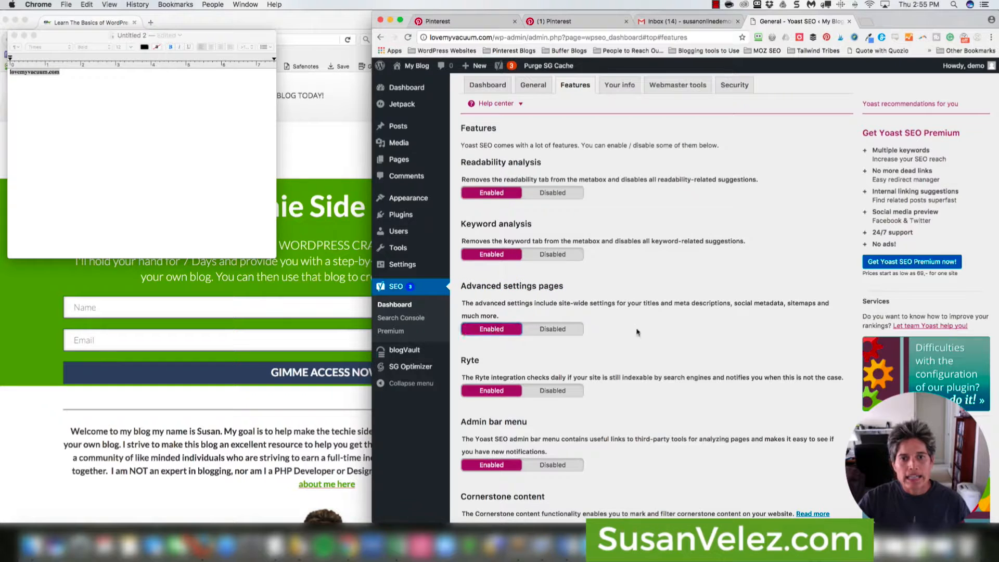
{"action": "scroll", "scroll_direction": "down", "scroll_amount": 3}
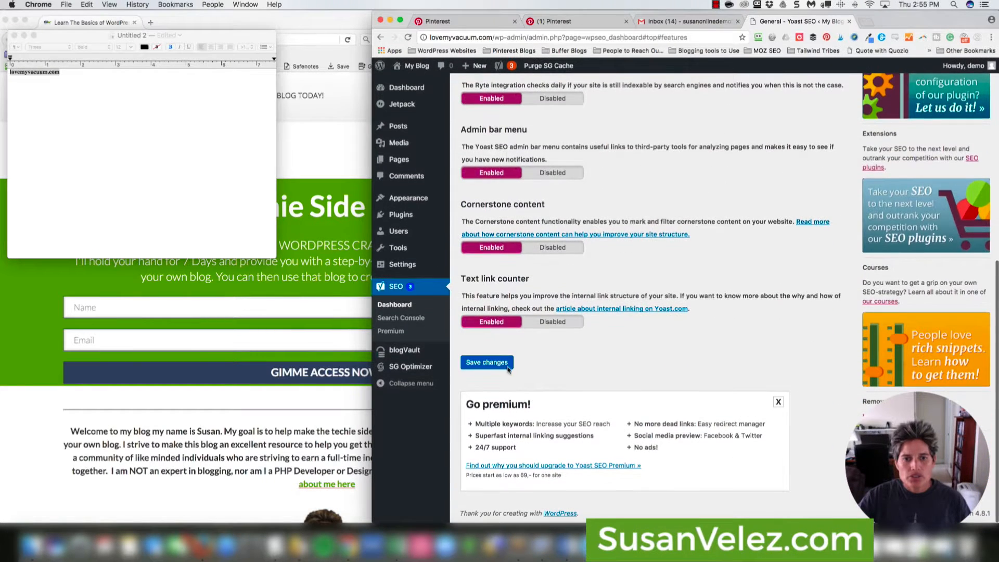
{"action": "left_click", "coordinate": [486, 362]}
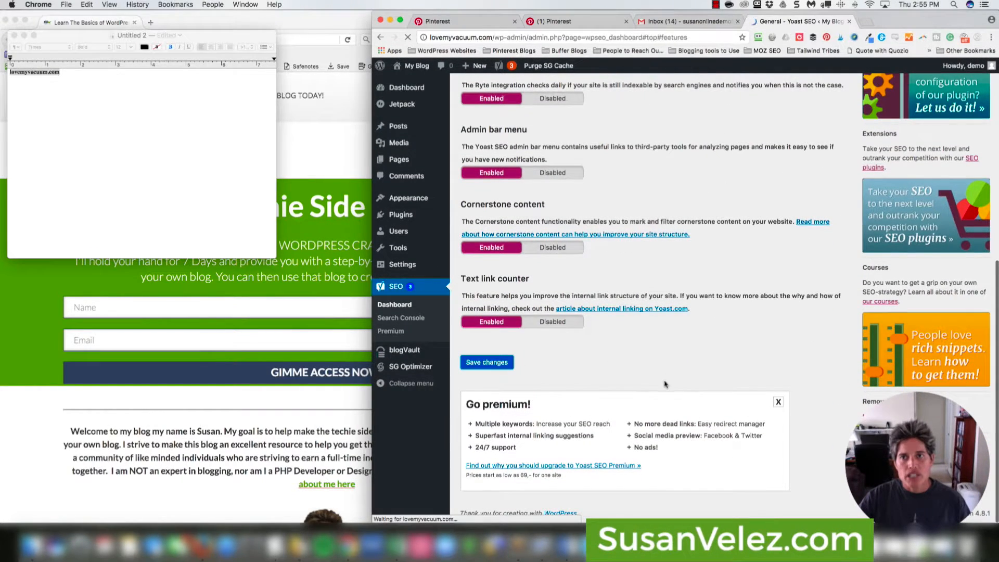
{"action": "left_click", "coordinate": [486, 362]}
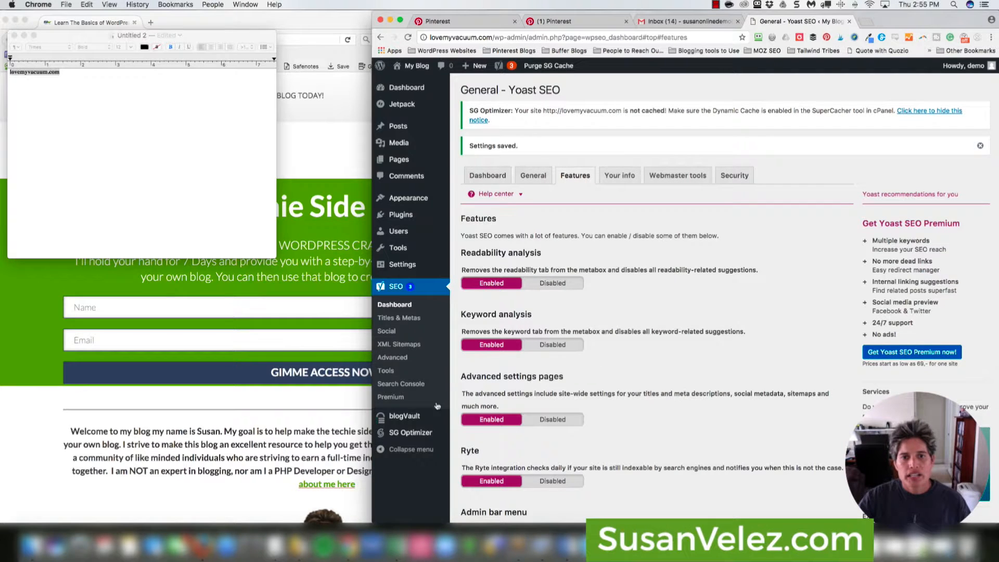
{"action": "mouse_move", "coordinate": [401, 383]}
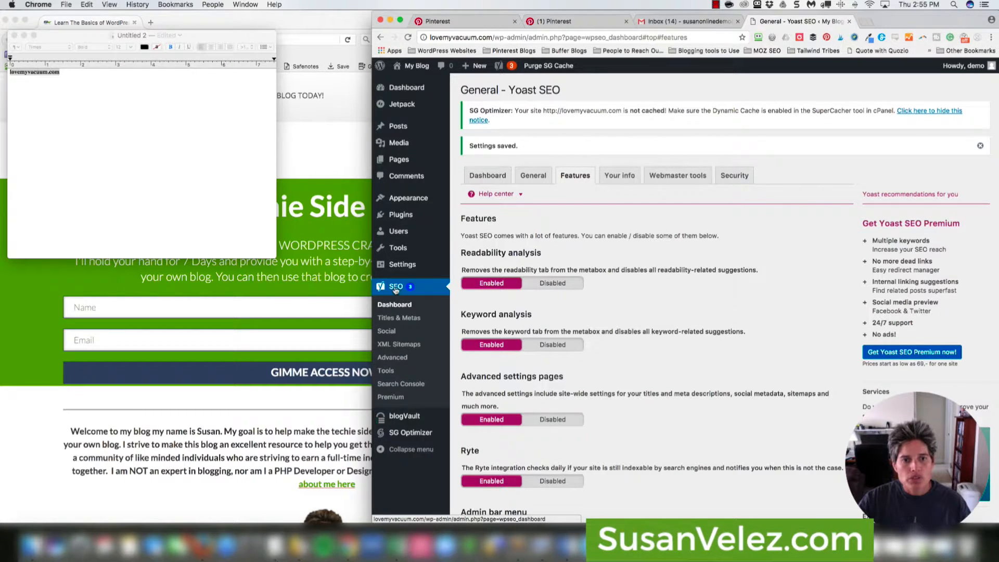
{"action": "mouse_move", "coordinate": [395, 318]}
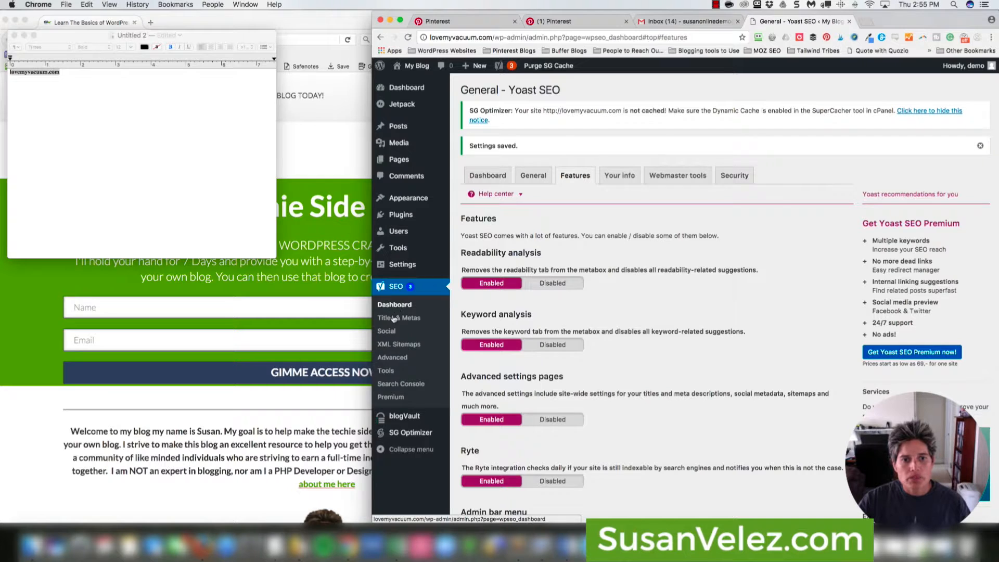
{"action": "mouse_move", "coordinate": [386, 331]}
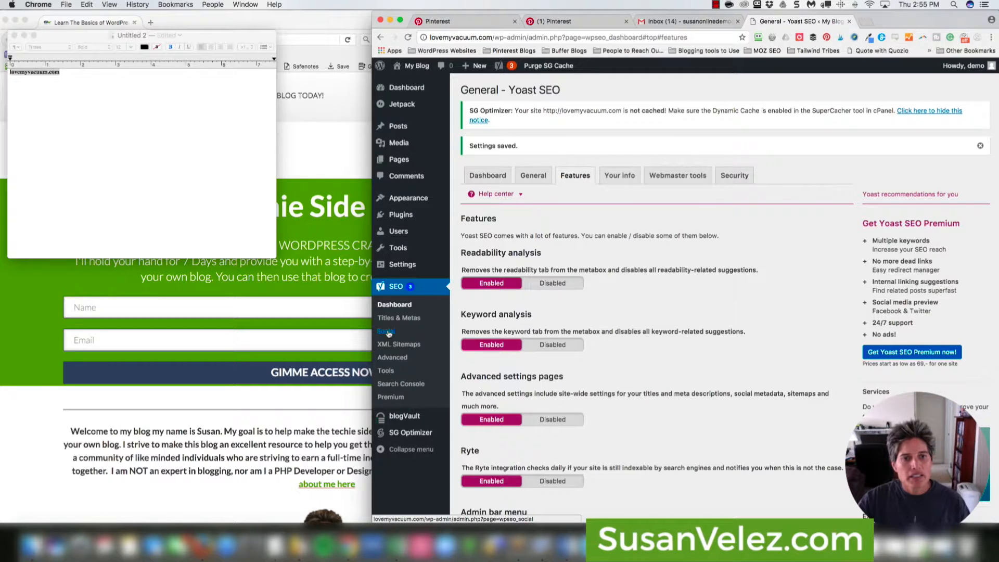
Step: Open the SEO > Social page from the WordPress admin sidebar
{"action": "left_click", "coordinate": [387, 331]}
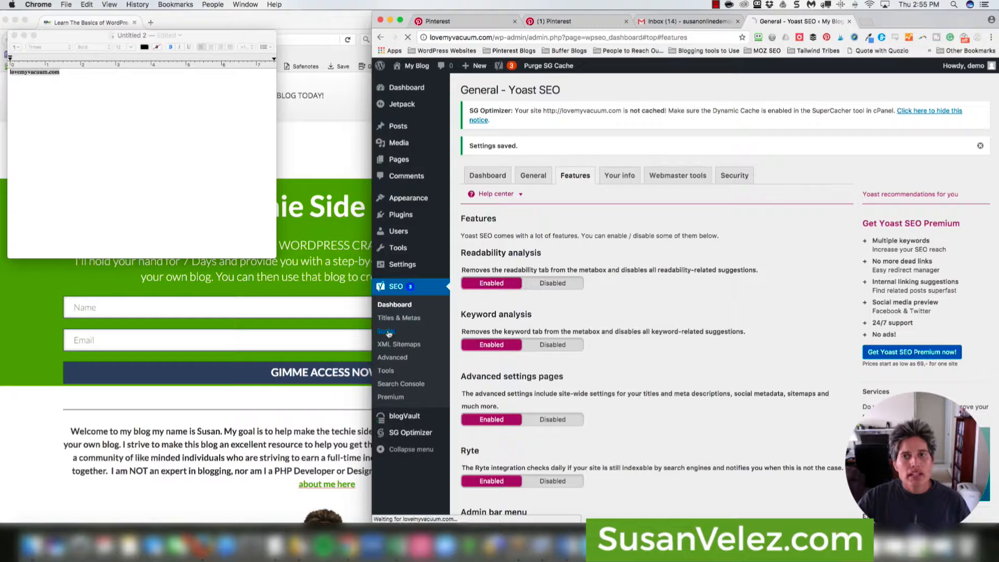
{"action": "left_click", "coordinate": [387, 331]}
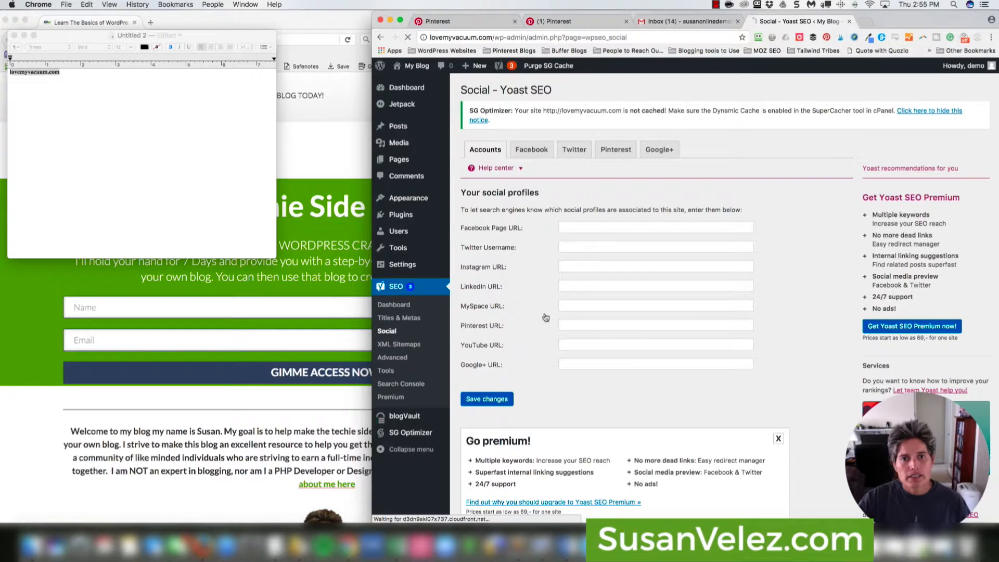
{"action": "mouse_move", "coordinate": [497, 276]}
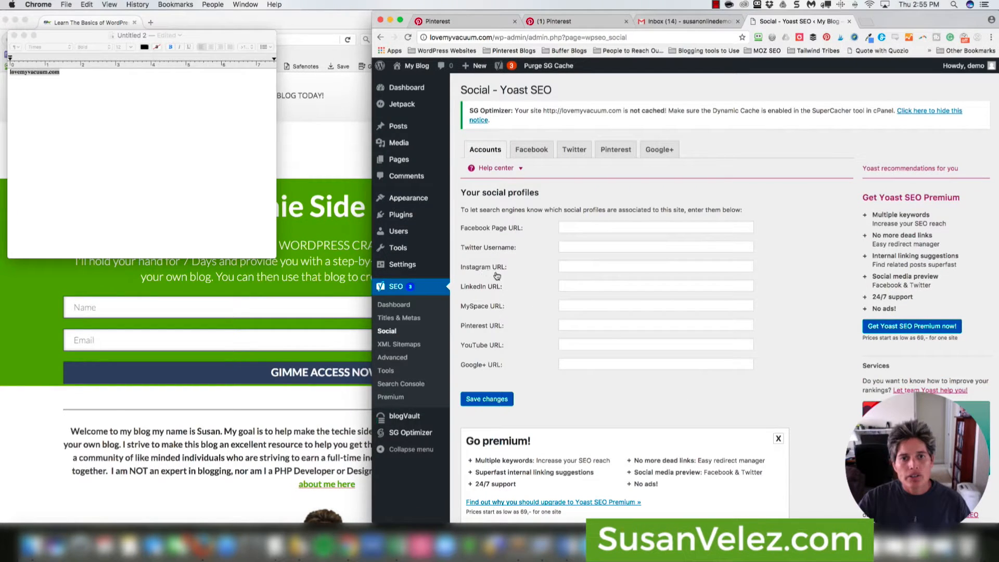
{"action": "mouse_move", "coordinate": [502, 365]}
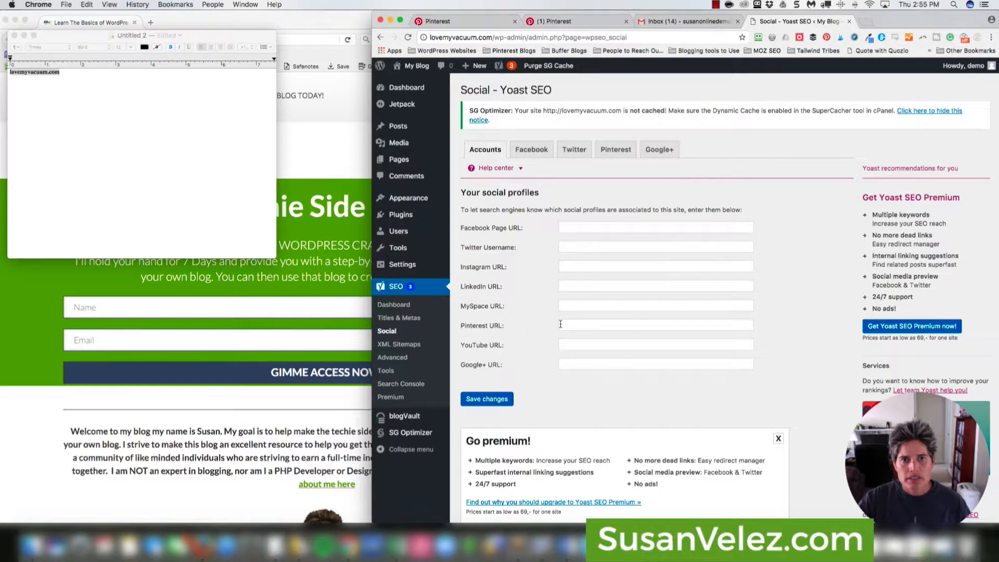
Step: Paste the meta tag into Yoast's Pinterest confirmation field and save changes
{"action": "left_click", "coordinate": [614, 149]}
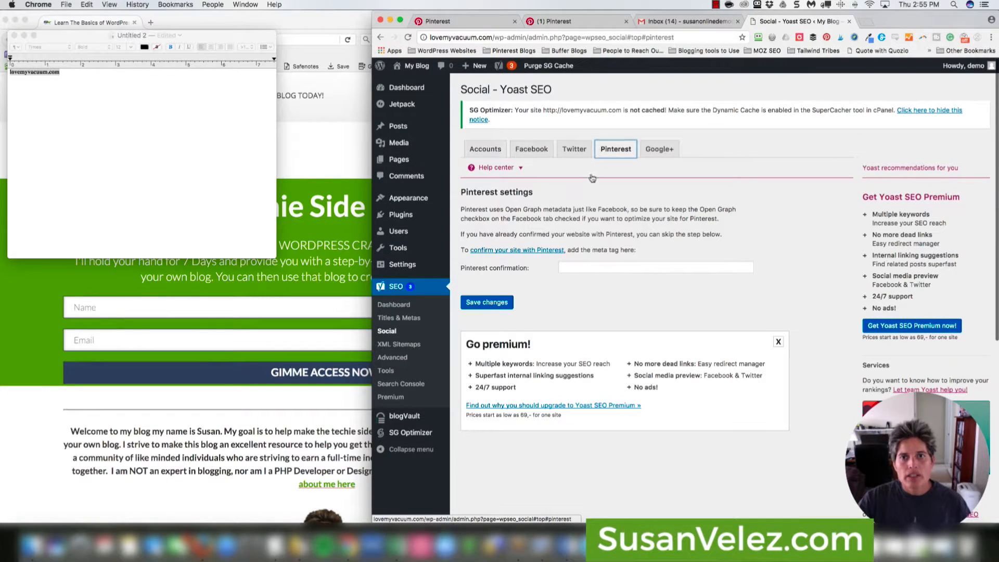
{"action": "mouse_move", "coordinate": [475, 202]}
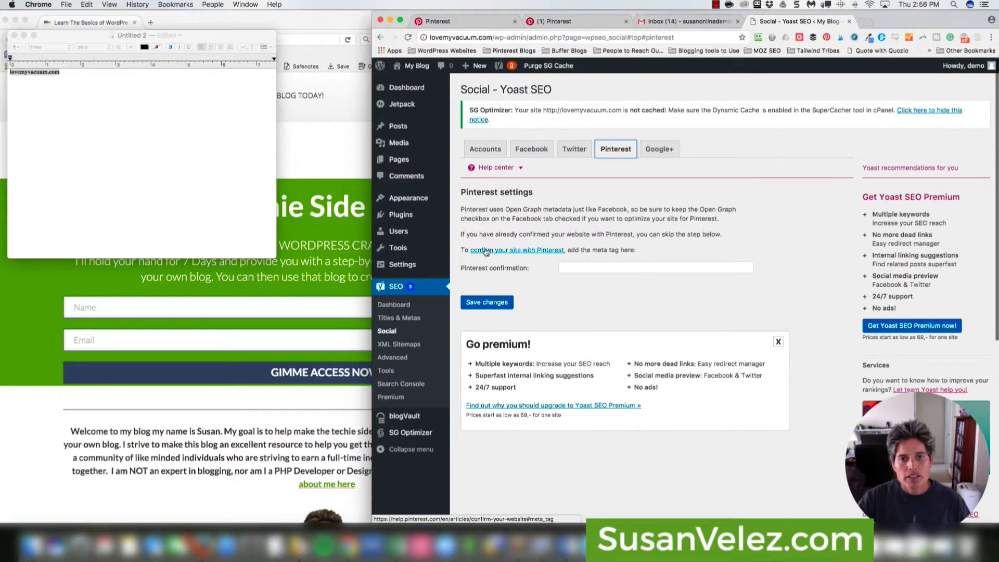
{"action": "left_click", "coordinate": [655, 267]}
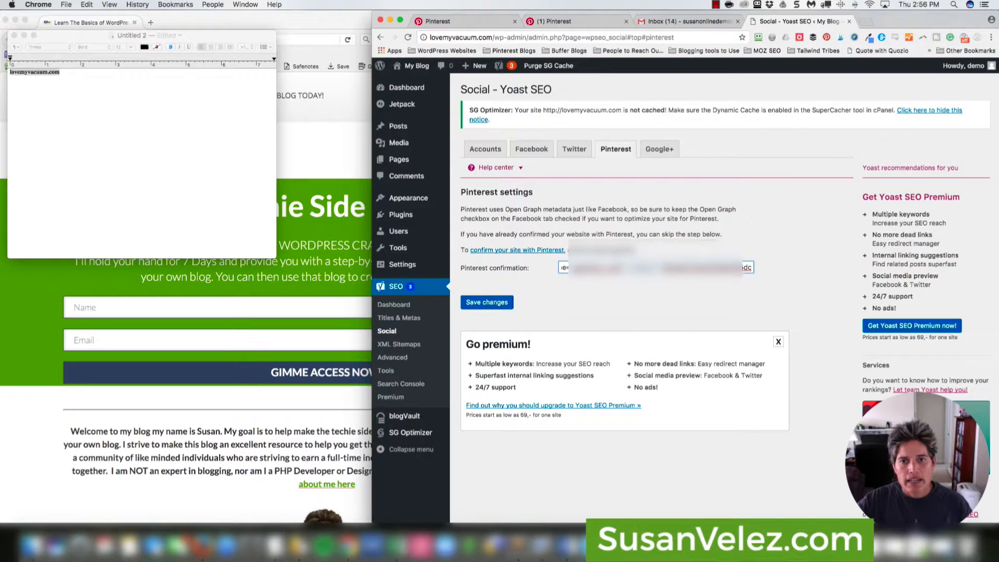
{"action": "left_click", "coordinate": [486, 302]}
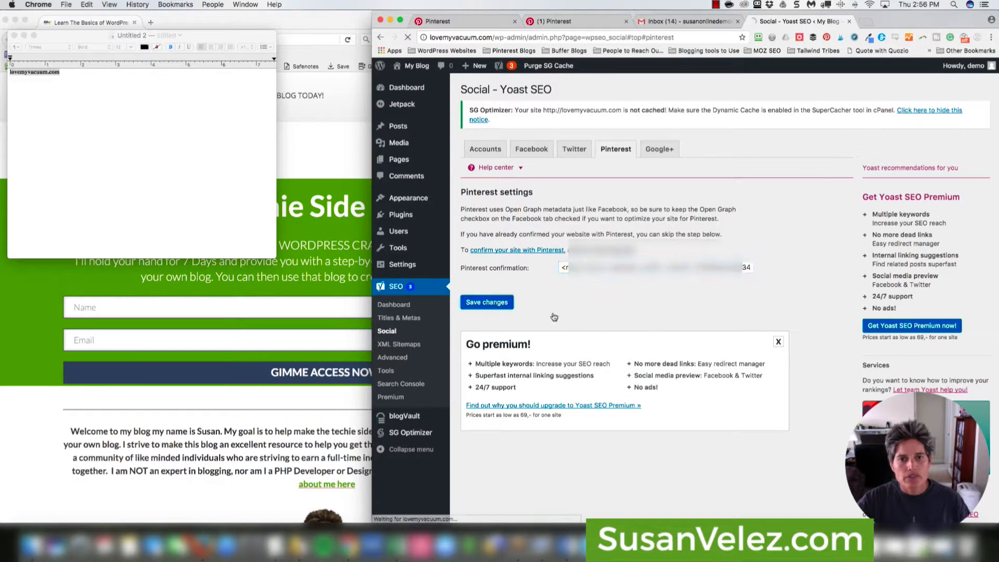
{"action": "left_click", "coordinate": [486, 301]}
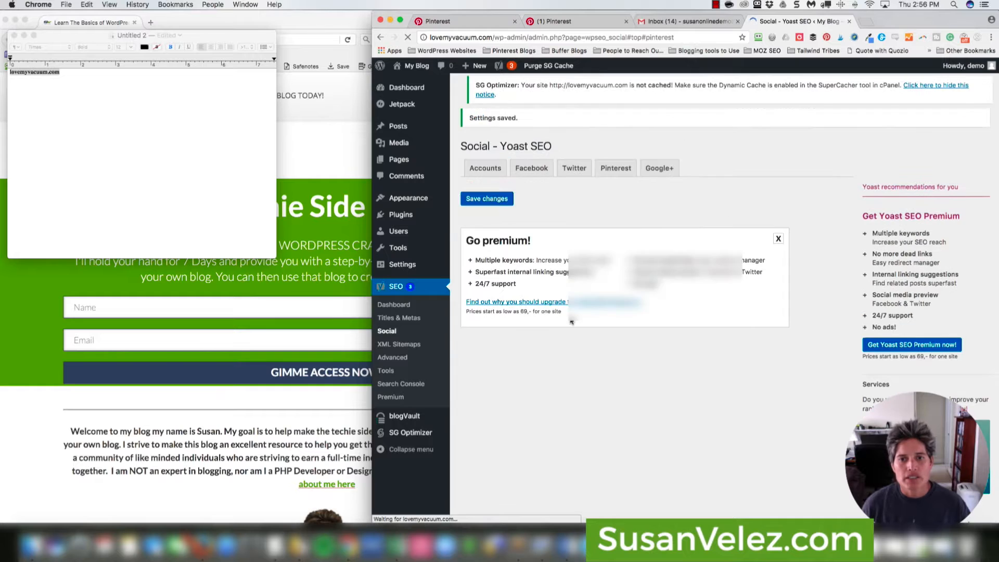
{"action": "left_click", "coordinate": [615, 167]}
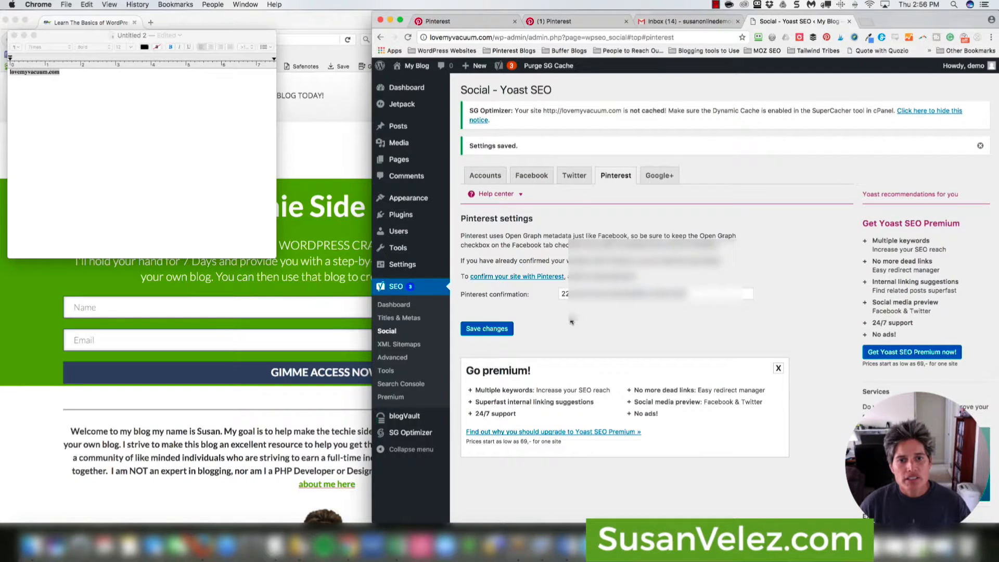
{"action": "mouse_move", "coordinate": [525, 304]}
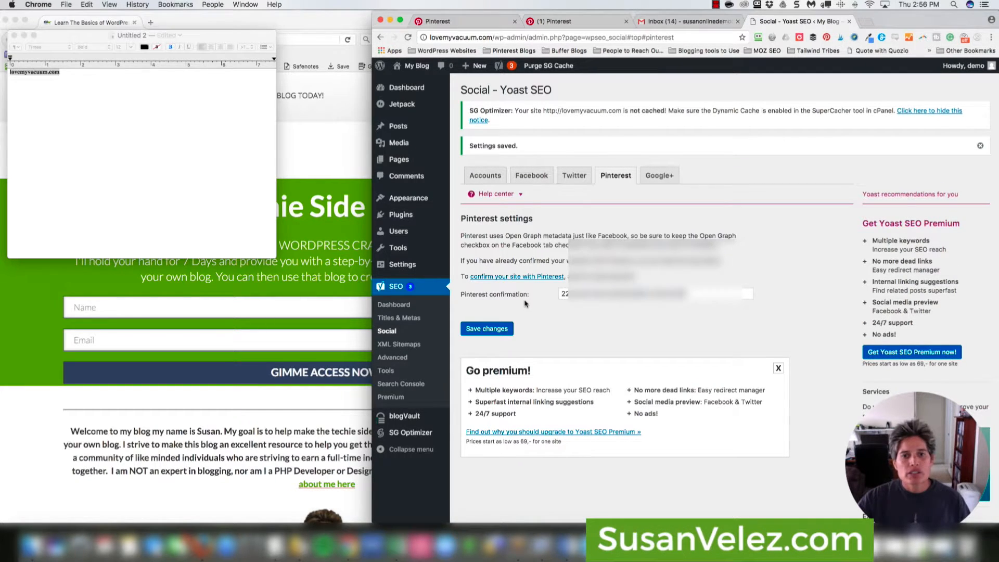
{"action": "mouse_move", "coordinate": [524, 304]}
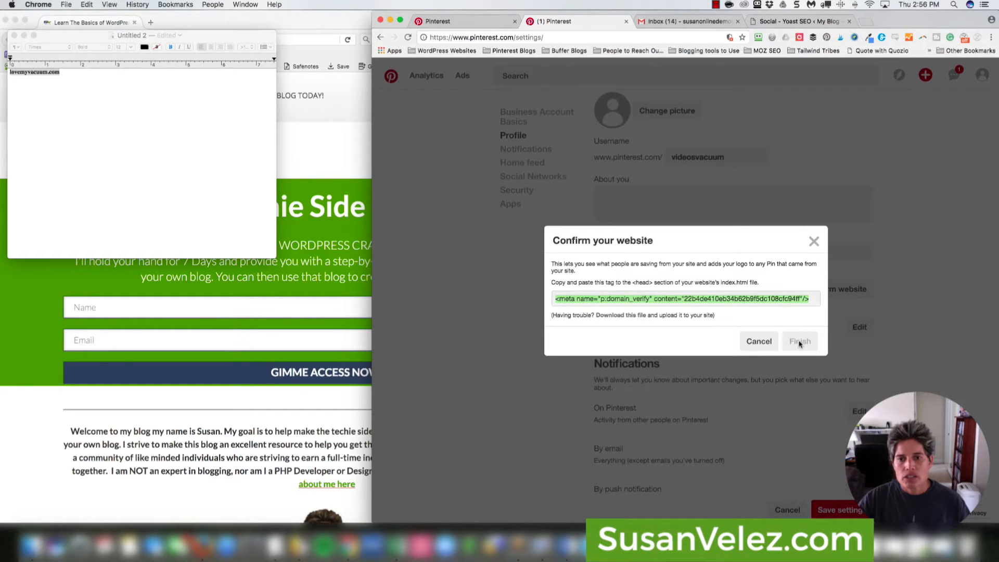
Step: Finish the Confirm your website dialog, which reports confirmation may take up to an hour
{"action": "left_click", "coordinate": [800, 341]}
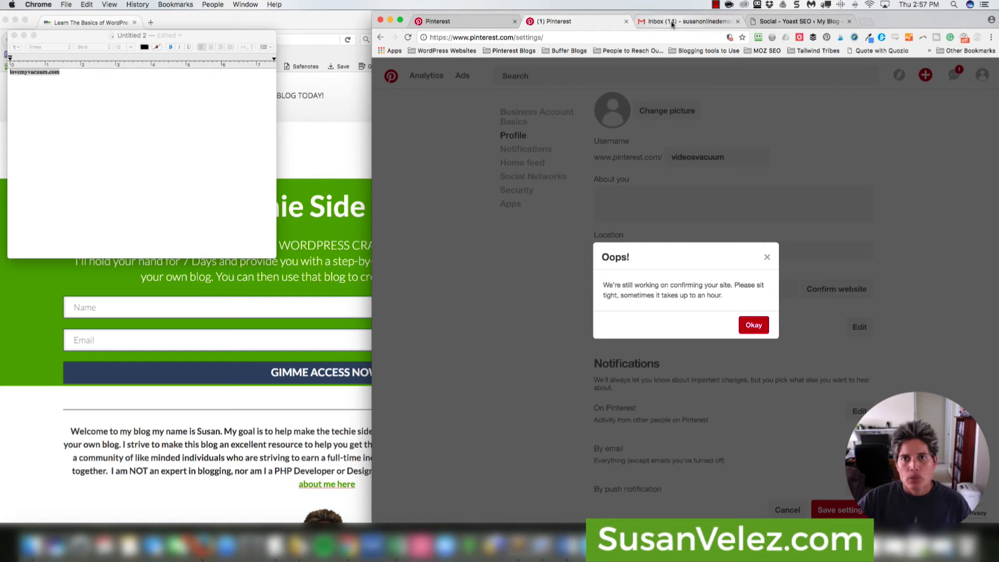
Step: Switch to Gmail and open Pinterest's 'Please confirm your email' message
{"action": "left_click", "coordinate": [688, 21]}
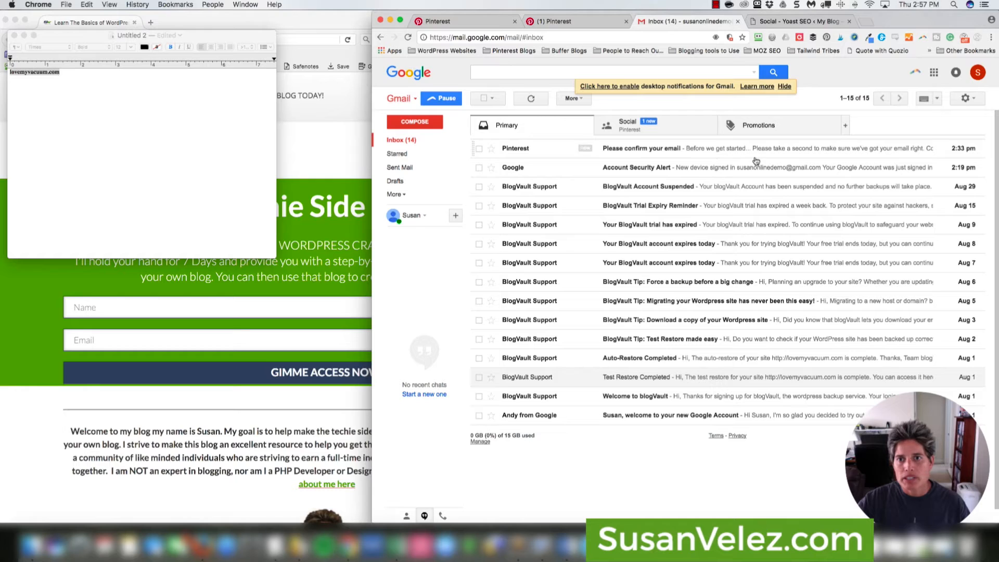
{"action": "mouse_move", "coordinate": [670, 157]}
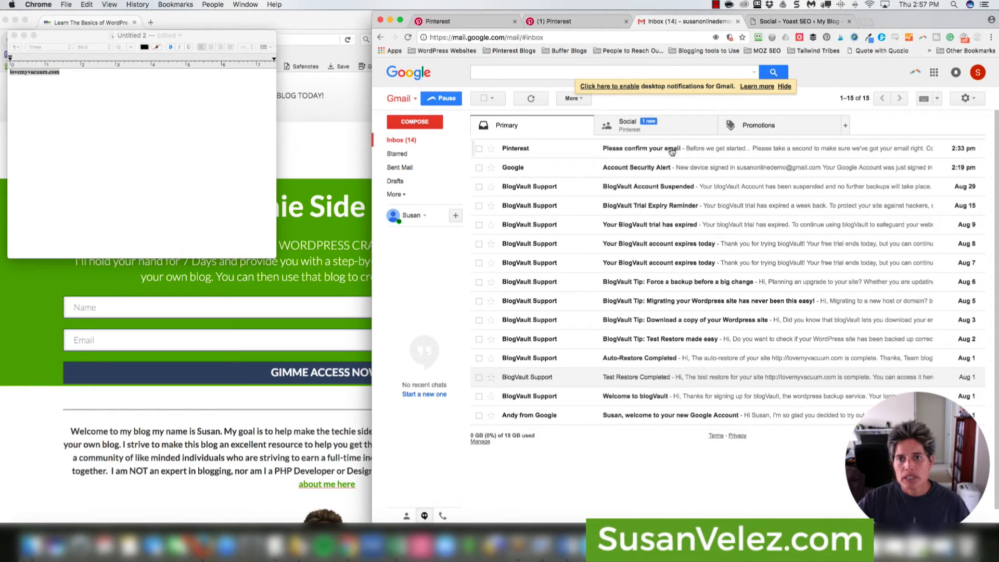
{"action": "left_click", "coordinate": [640, 148]}
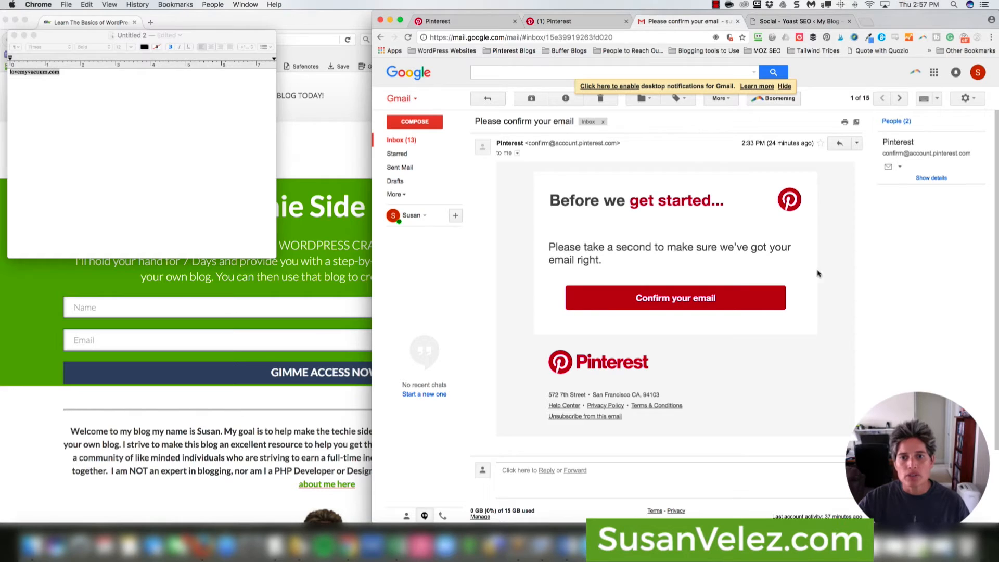
{"action": "mouse_move", "coordinate": [675, 298]}
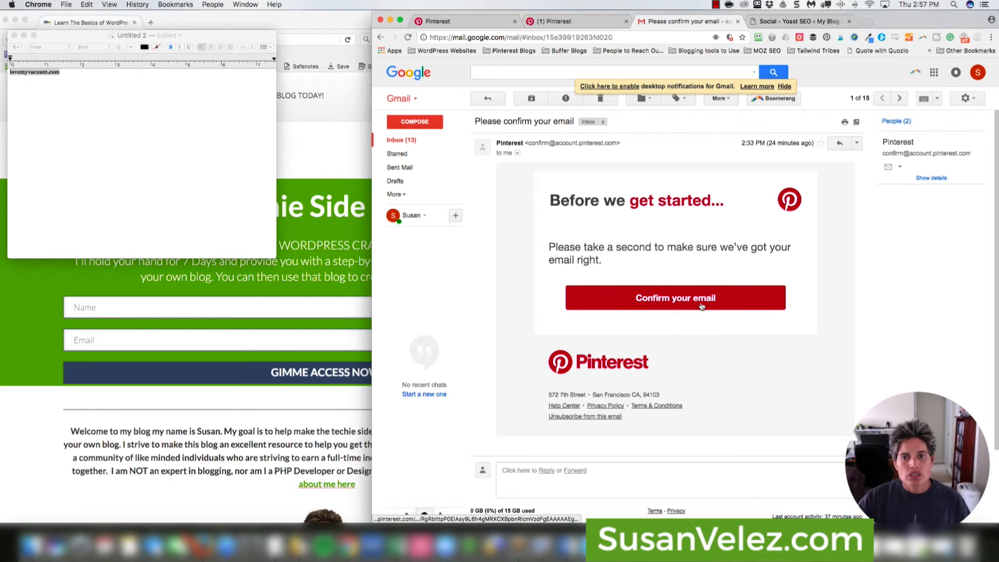